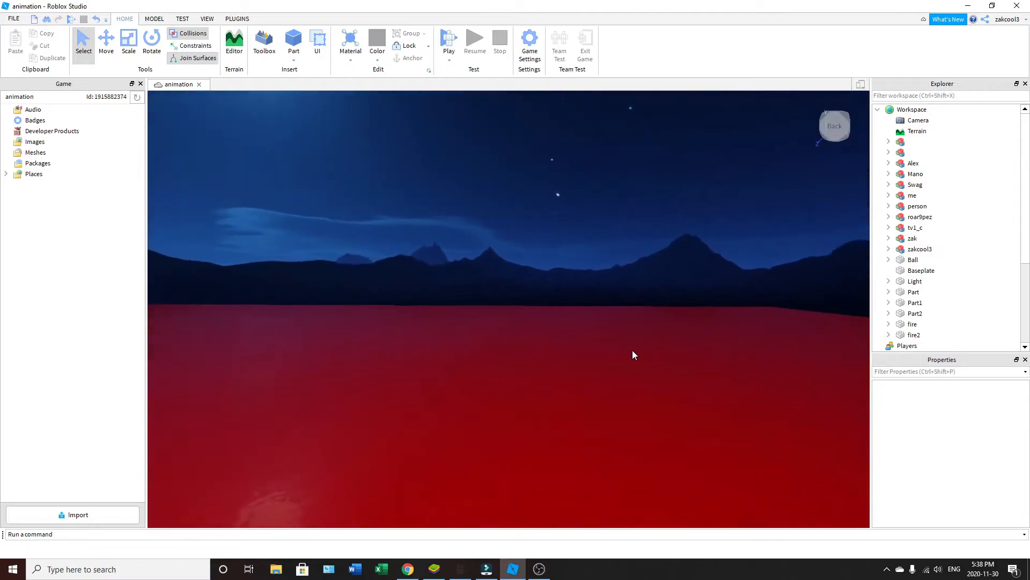
pyautogui.moveTo(607, 306)
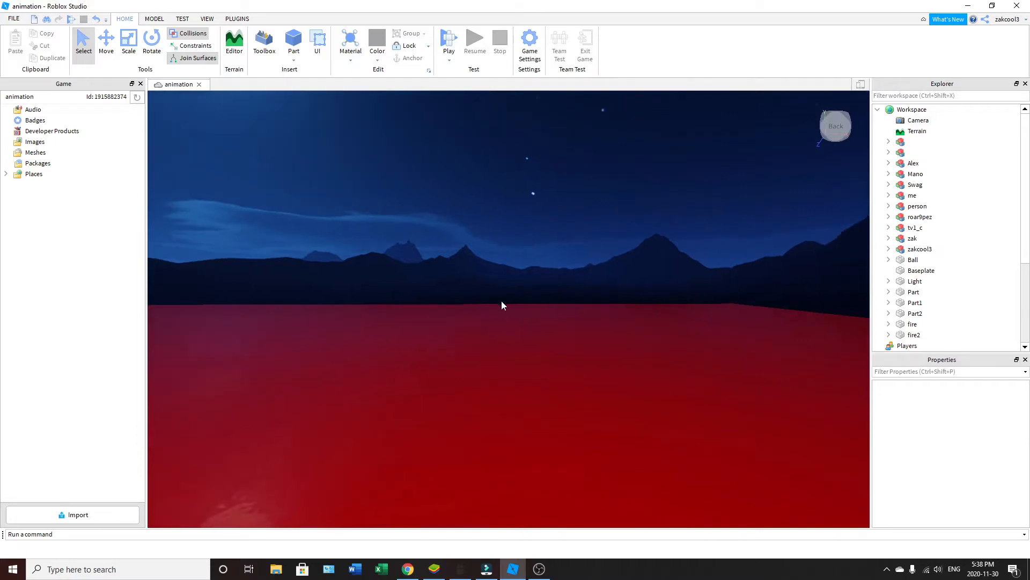
pyautogui.moveTo(616, 321)
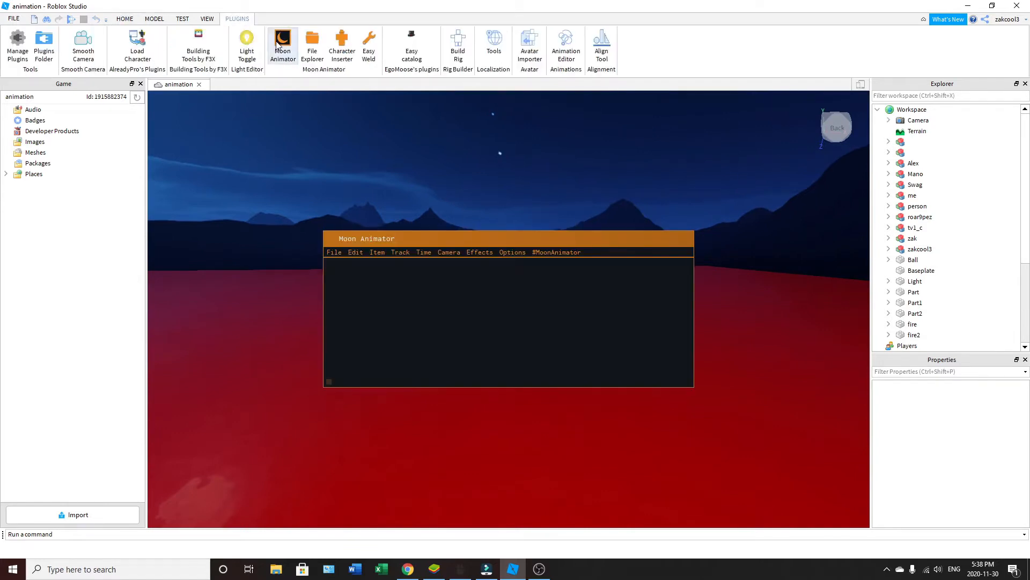
# - Bring up Moon Animator and its file options after placing the sphere
pyautogui.click(334, 251)
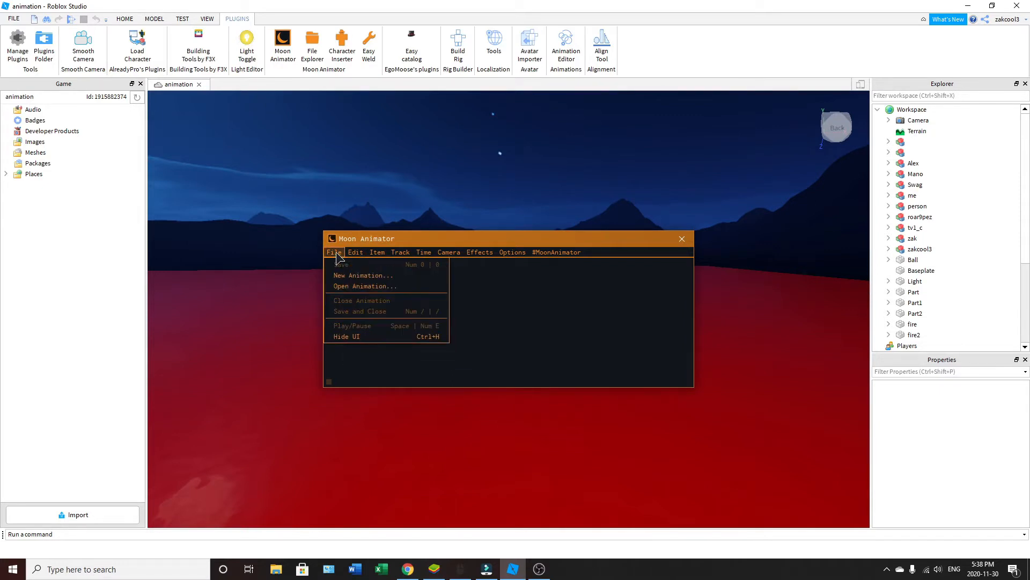
pyautogui.click(365, 286)
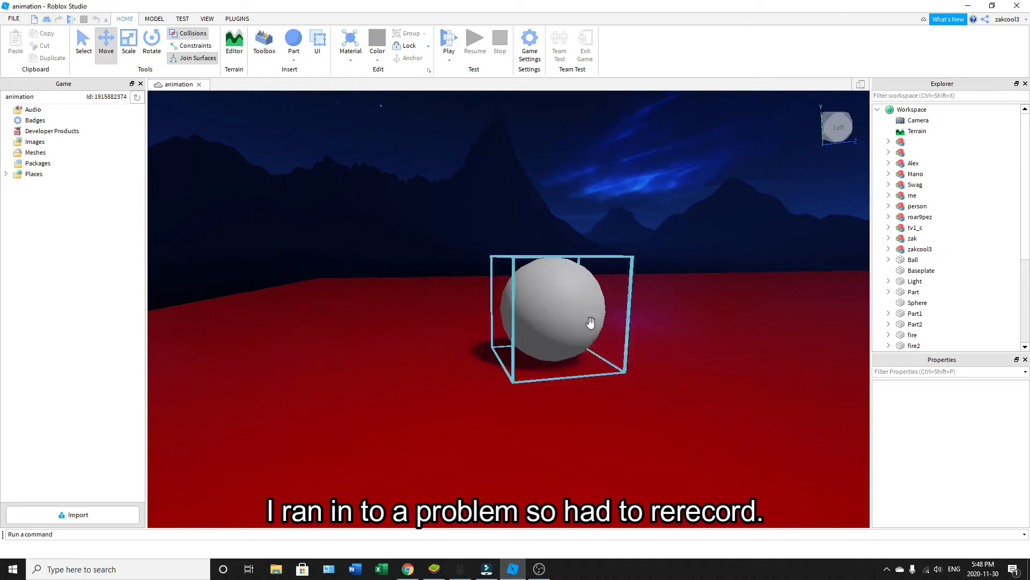
# - Start a new animation from Moon Animator's File menu under Plugins
pyautogui.click(293, 45)
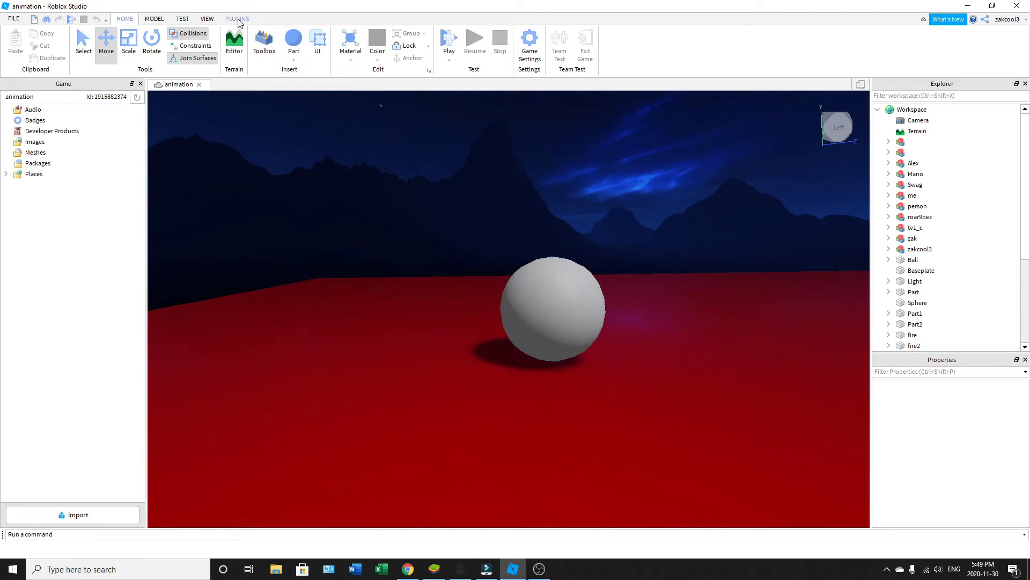
pyautogui.click(237, 19)
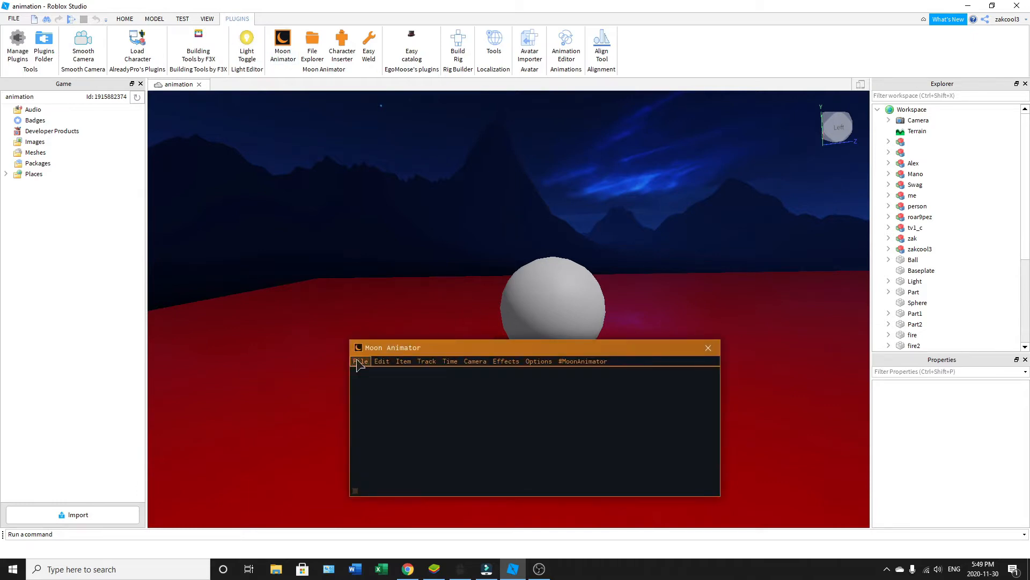
pyautogui.click(360, 361)
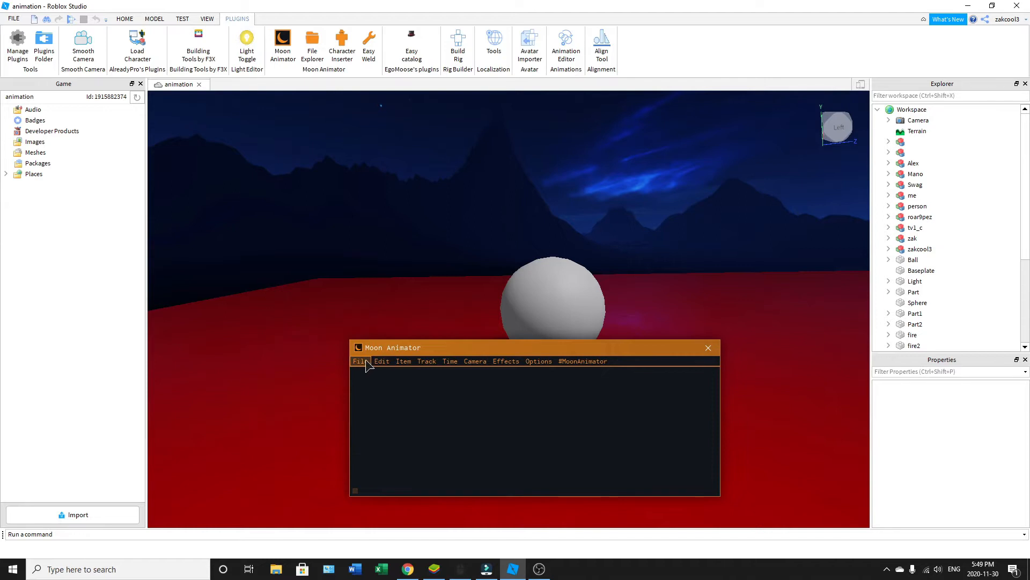
pyautogui.click(361, 361)
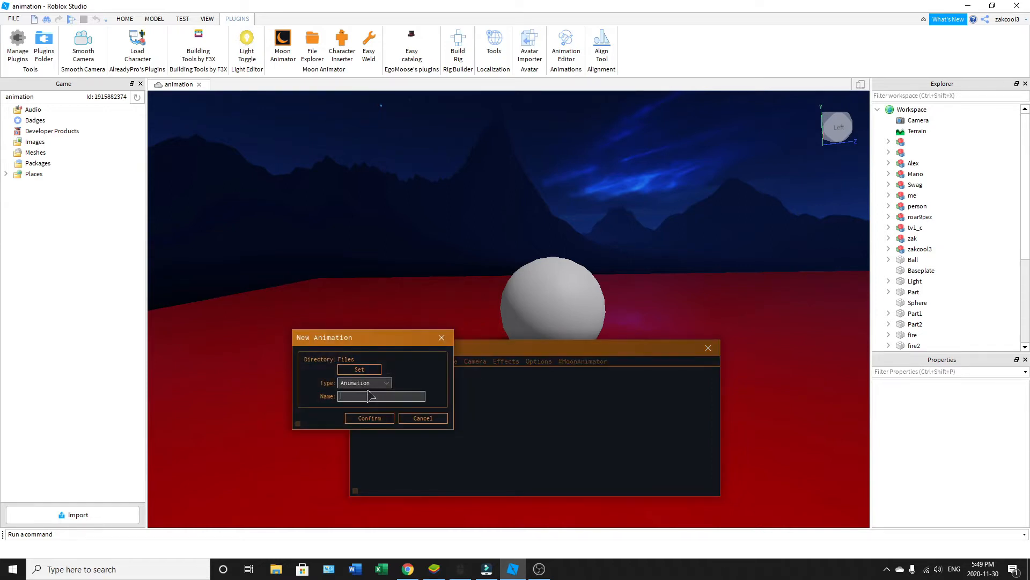
# - Name it 'sphere', hit the name-in-use error, and rename it to 'sphere2'
pyautogui.write('sphere')
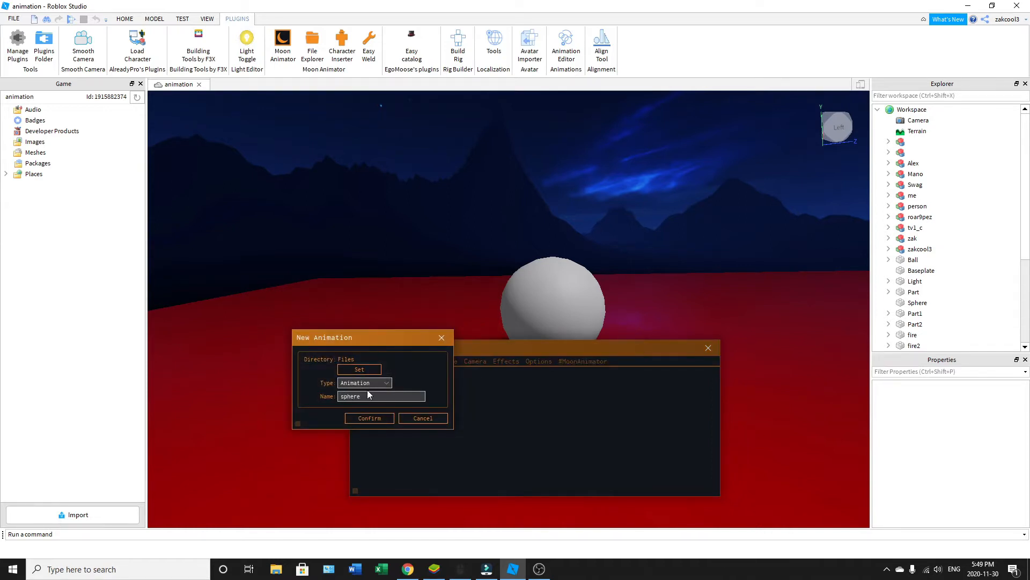
pyautogui.click(368, 418)
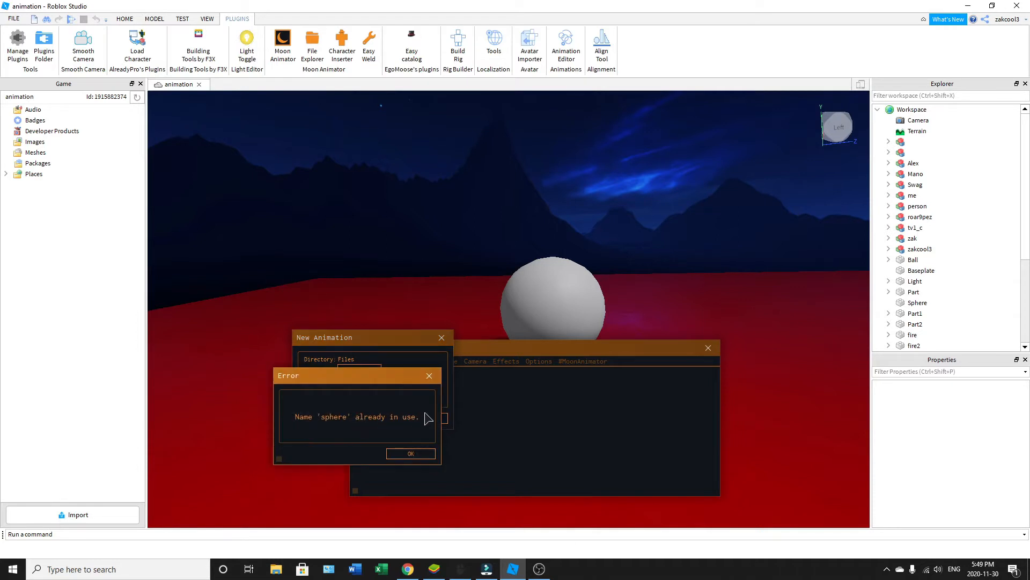
pyautogui.click(410, 453)
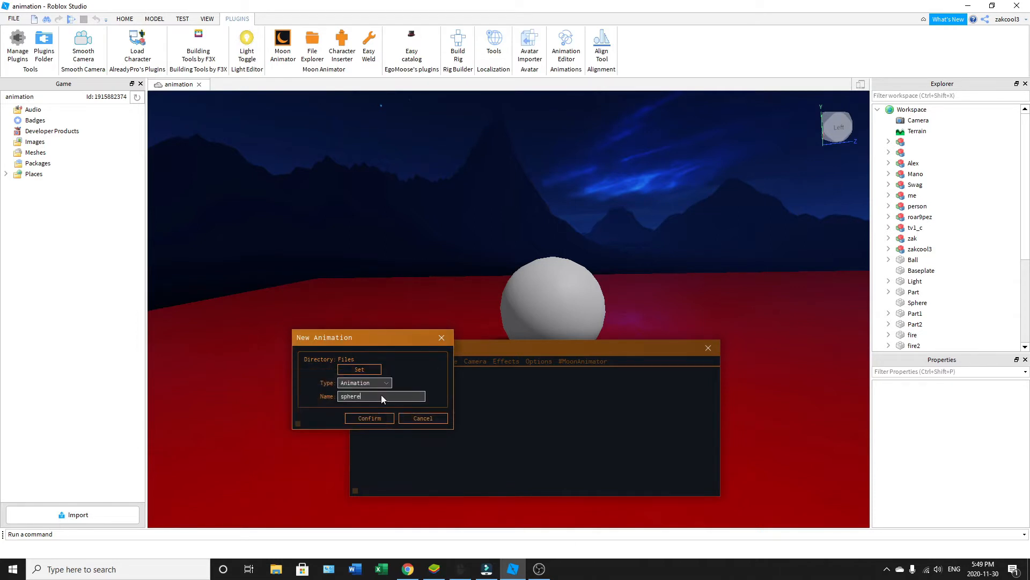
pyautogui.click(368, 418)
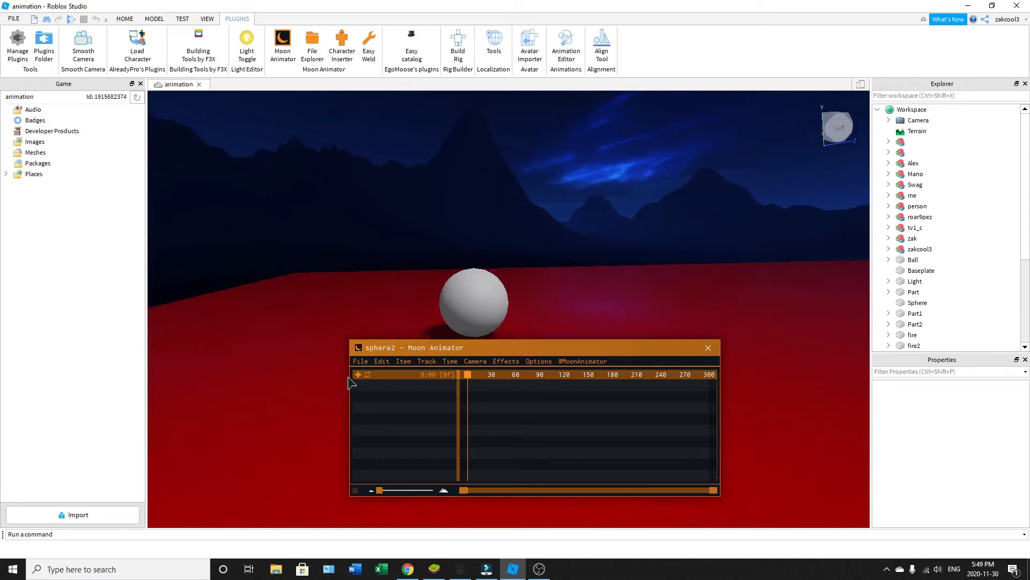
# - Add the Sphere as an animated item with Color, Material, Size and Transparency tracks ticked
pyautogui.click(359, 374)
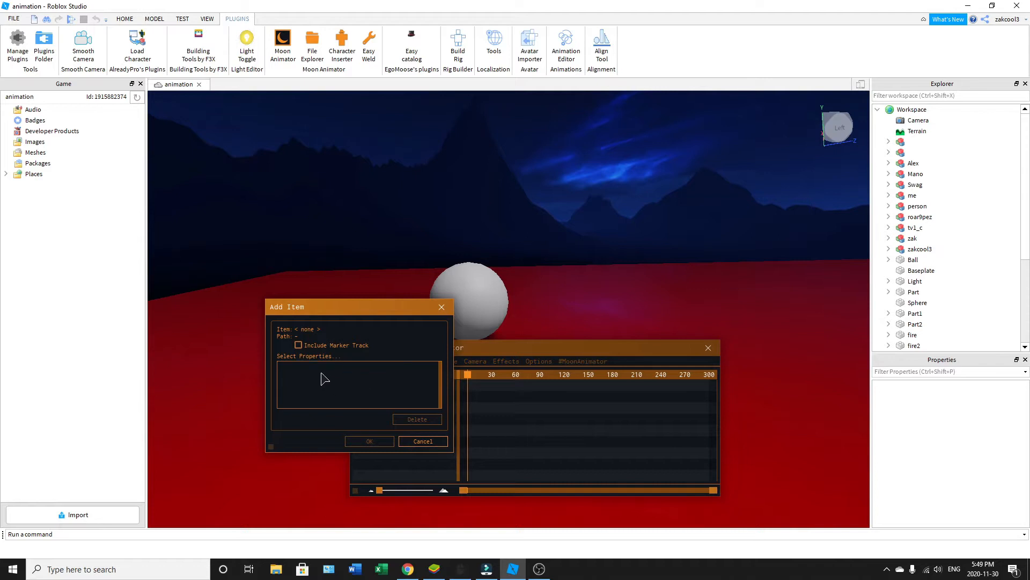
pyautogui.click(918, 302)
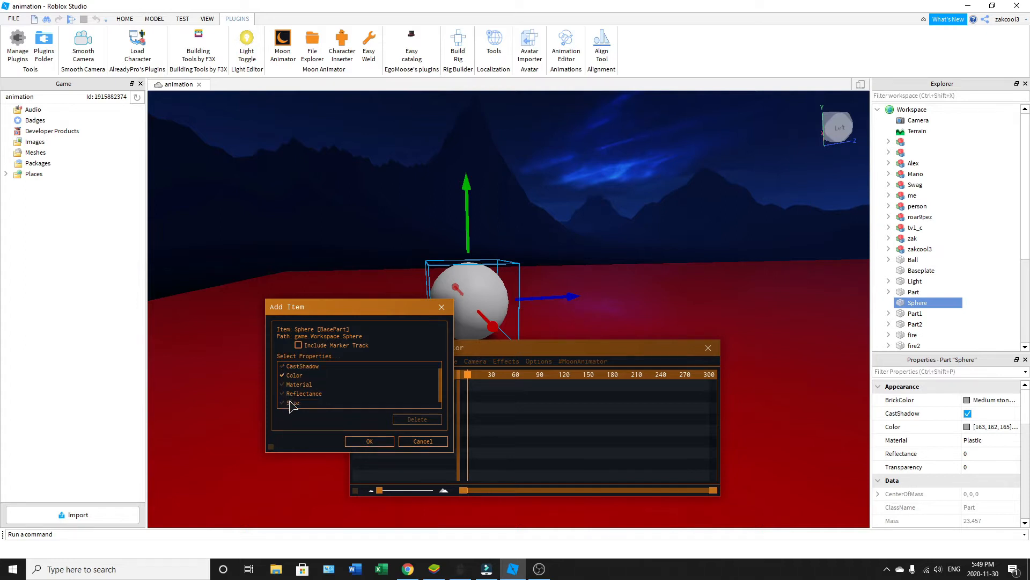
pyautogui.scroll(-3)
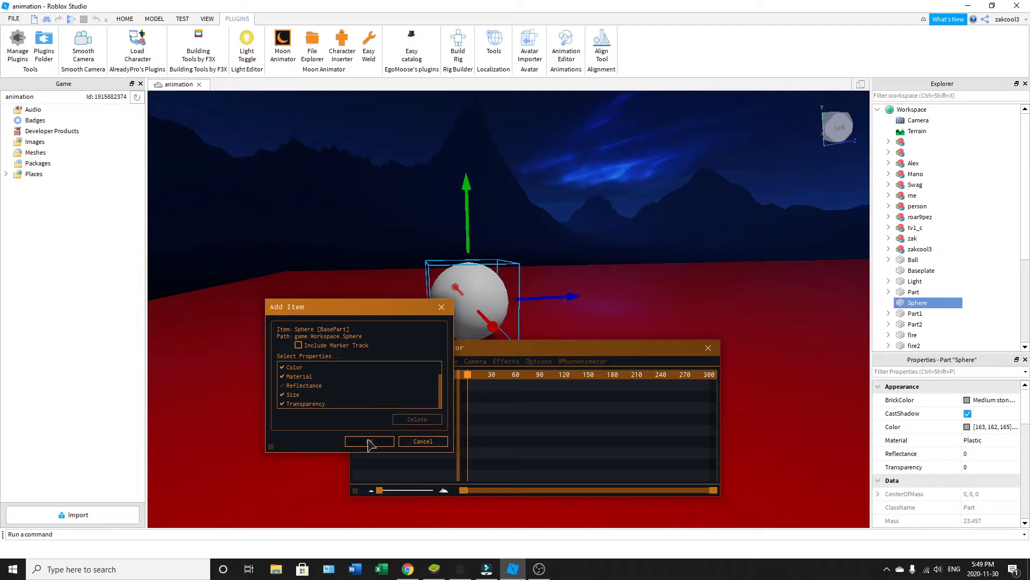
pyautogui.click(369, 441)
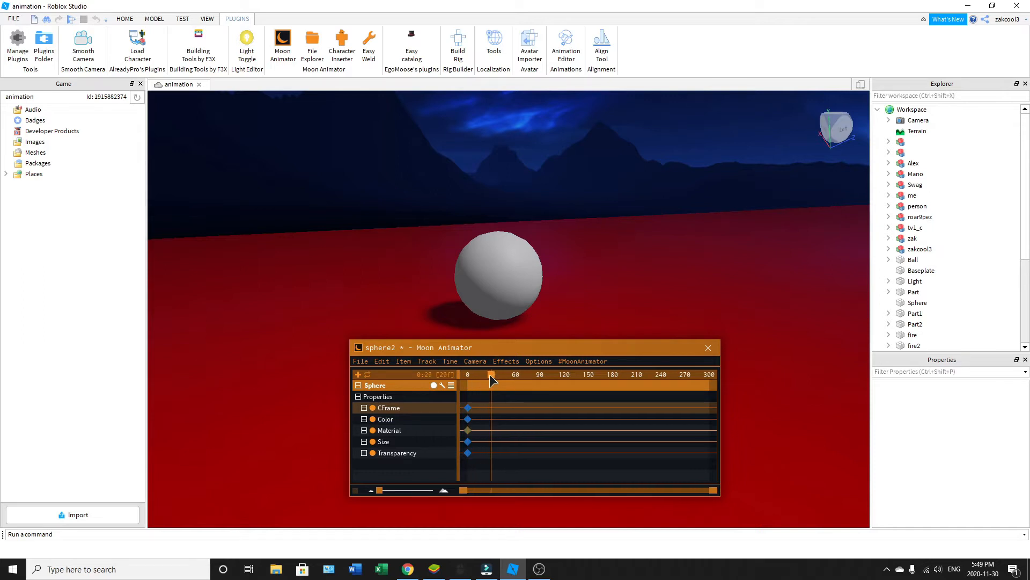
# - At a later frame, move the Sphere to a new spot to key a second CFrame
pyautogui.click(124, 18)
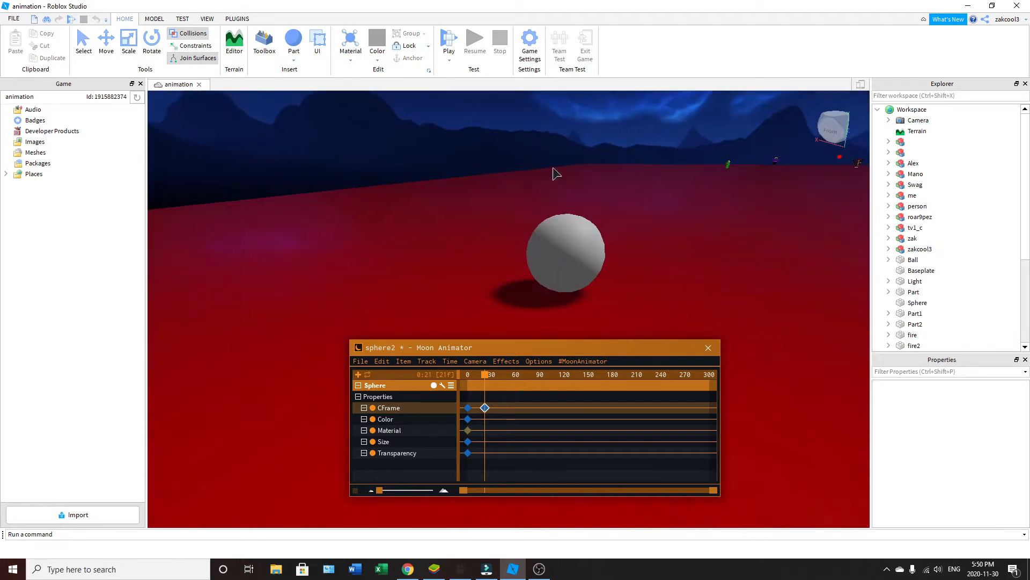
pyautogui.moveTo(575, 244)
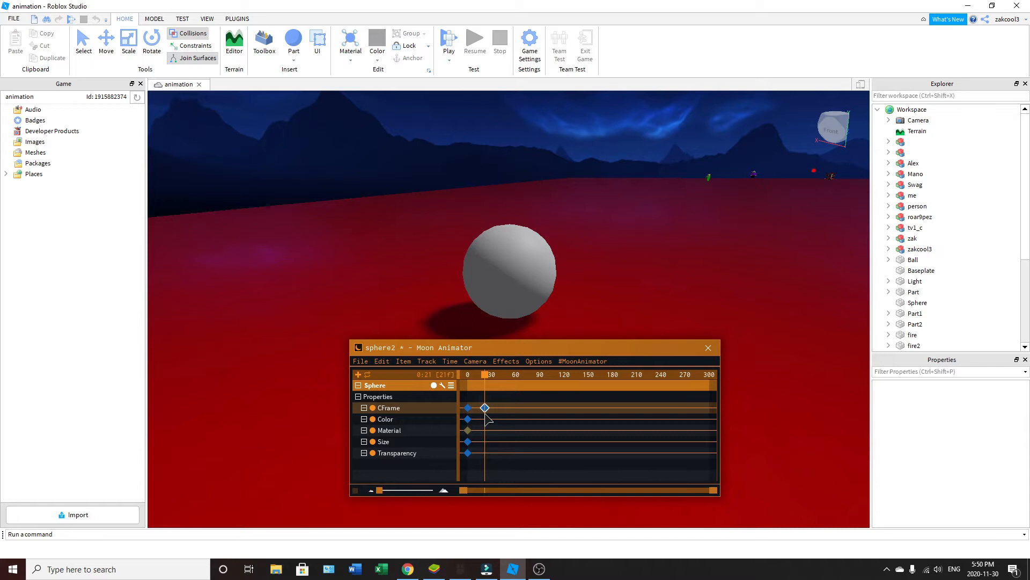
pyautogui.moveTo(514, 404)
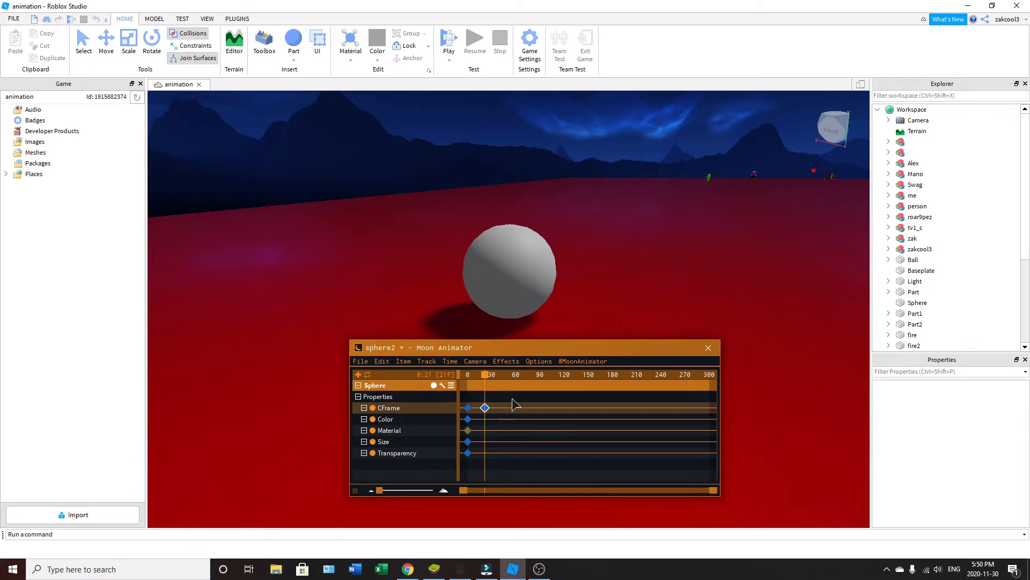
pyautogui.moveTo(498, 421)
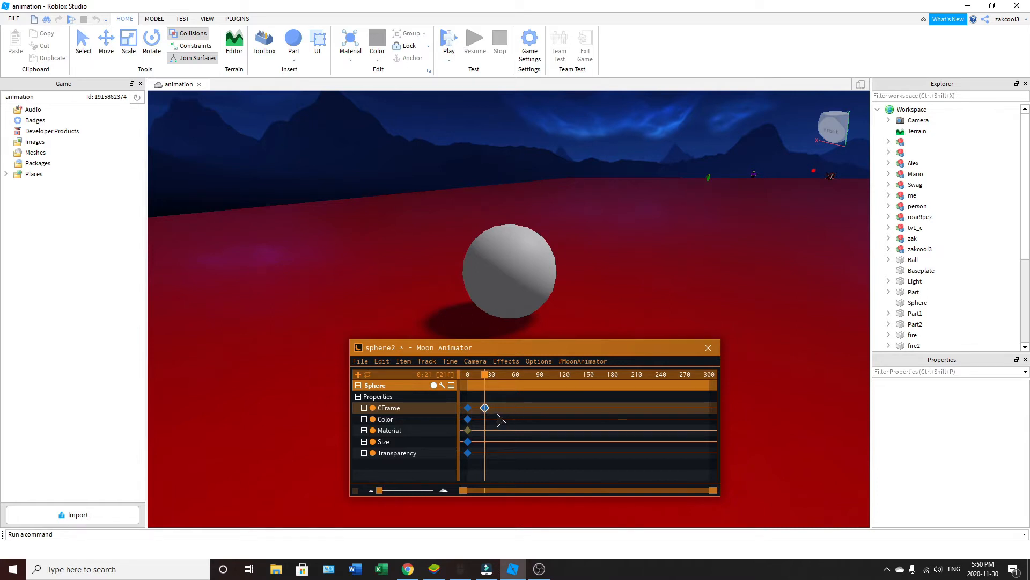
pyautogui.moveTo(408, 447)
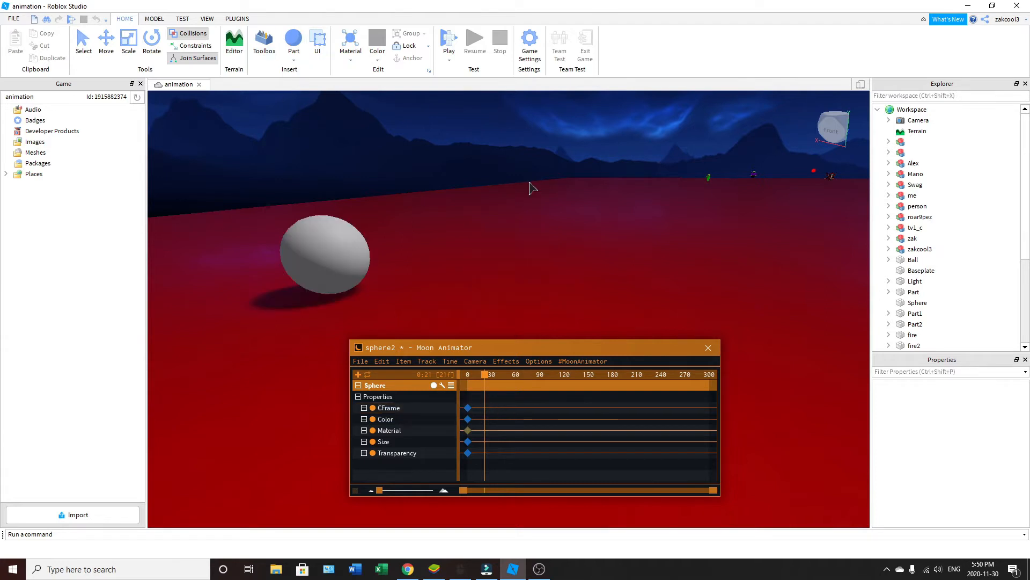
# - Select the Sphere and colour it pure bright red (255,0,0)
pyautogui.click(921, 270)
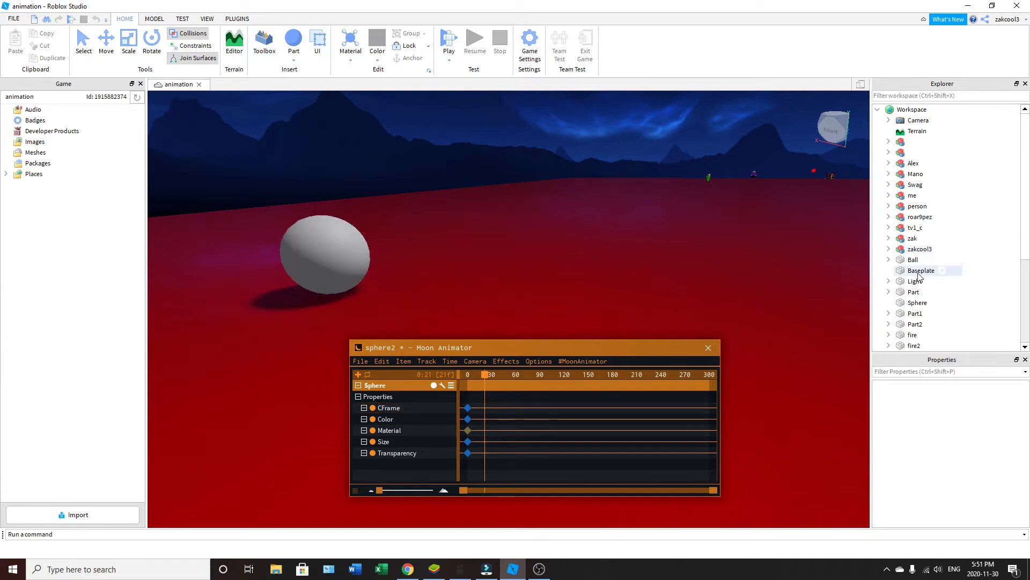
pyautogui.click(918, 303)
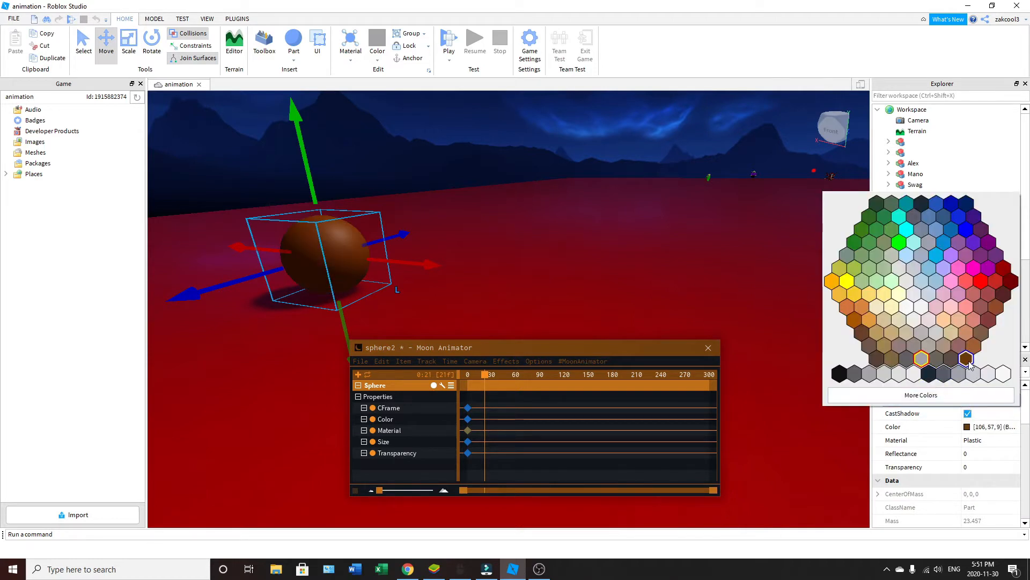
pyautogui.click(996, 307)
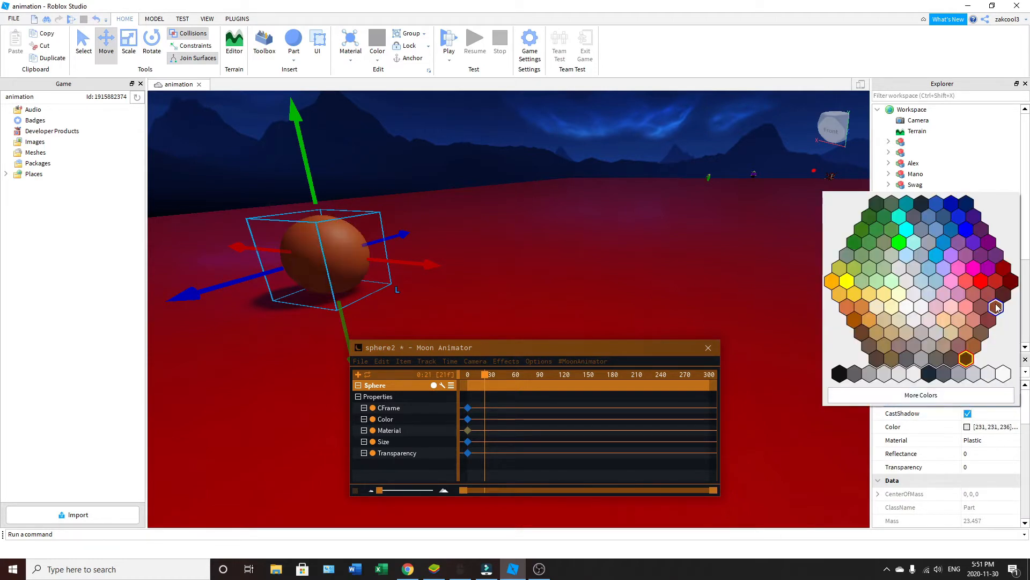
pyautogui.click(995, 282)
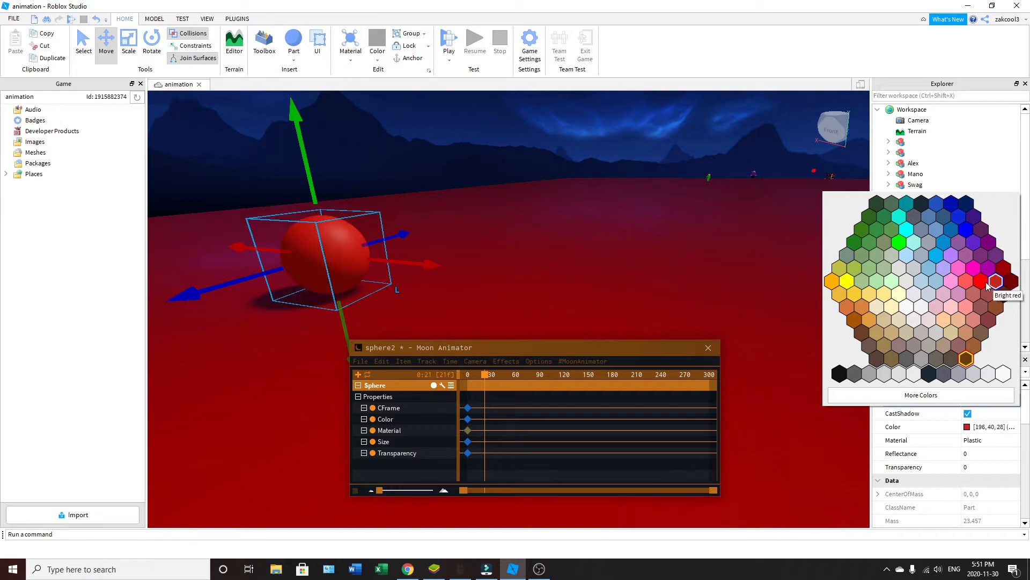
pyautogui.click(994, 282)
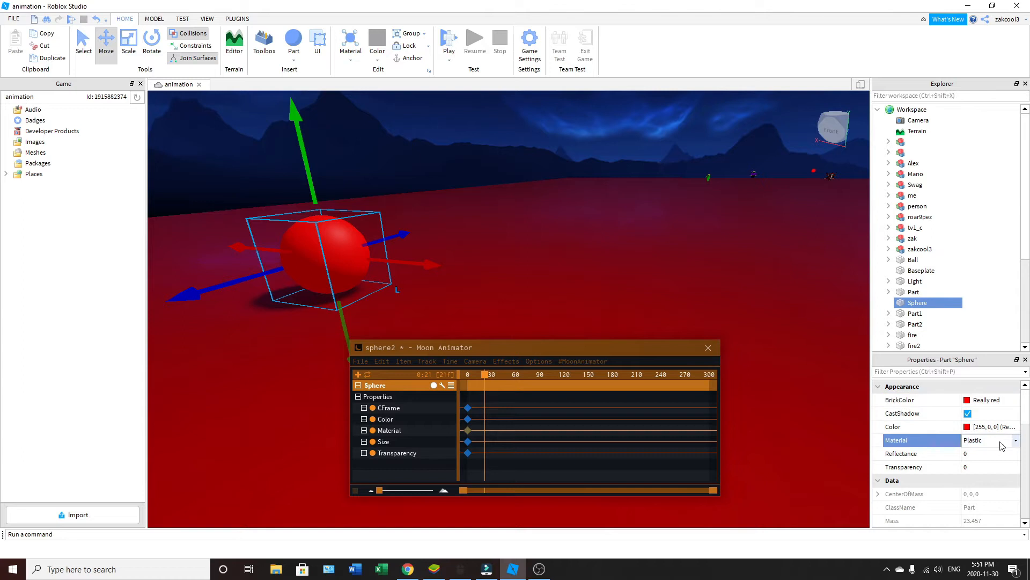
# - Set the Sphere's material to Neon so it glows
pyautogui.click(1015, 440)
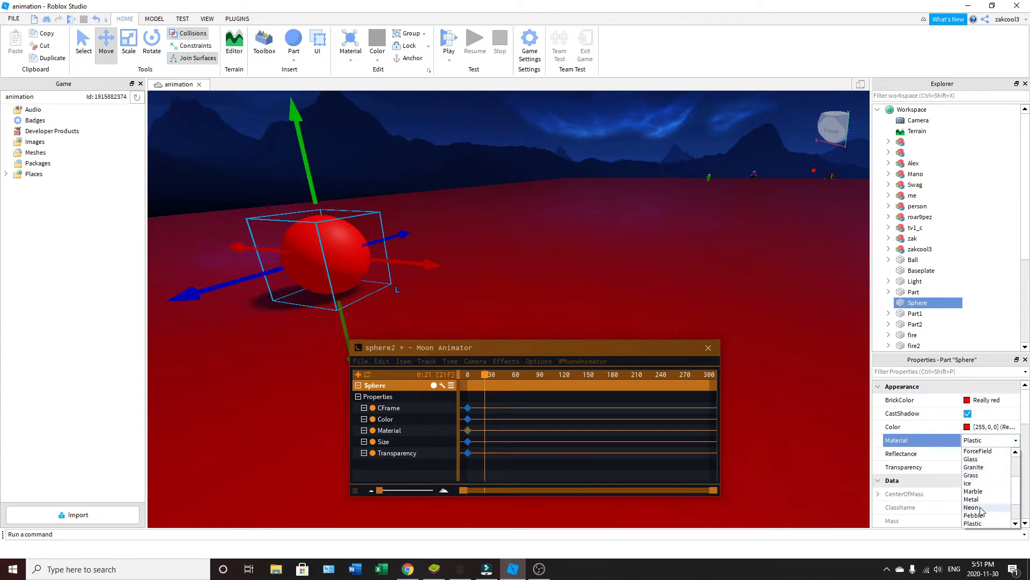
pyautogui.click(972, 506)
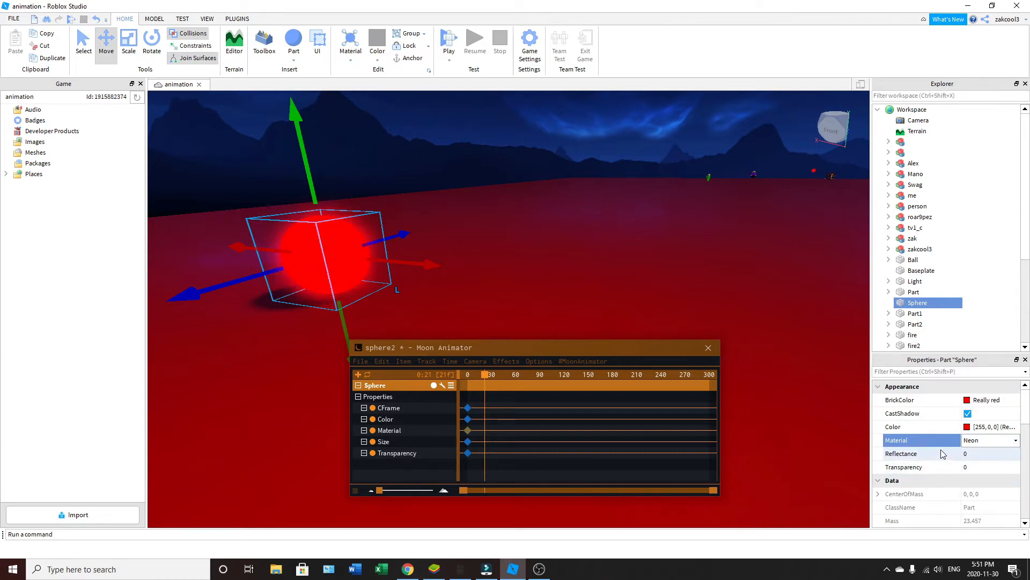
pyautogui.moveTo(922, 467)
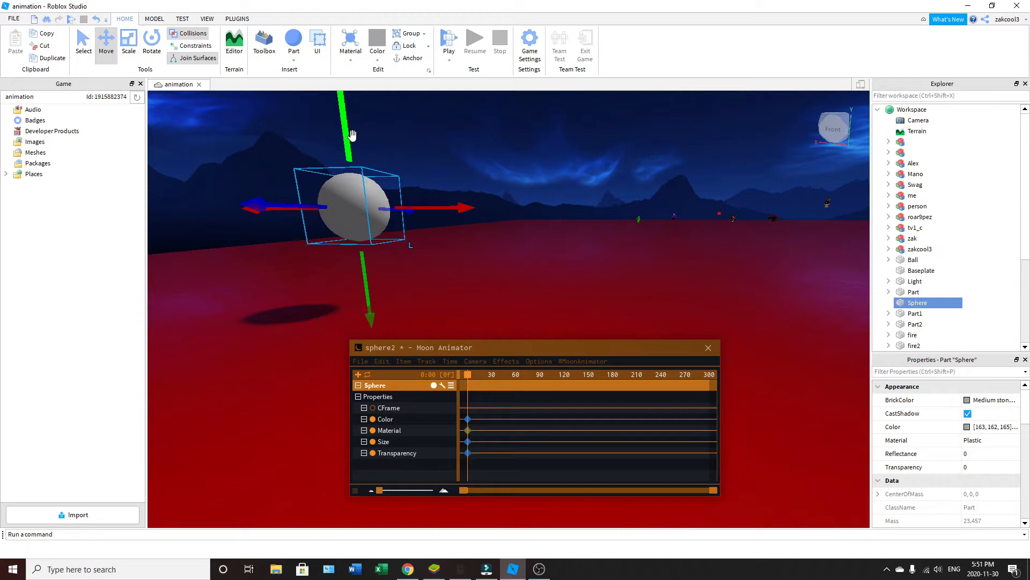
# - Raise the Sphere, adjust its transparency, and return to its frame-0 CFrame keyframe
pyautogui.click(127, 43)
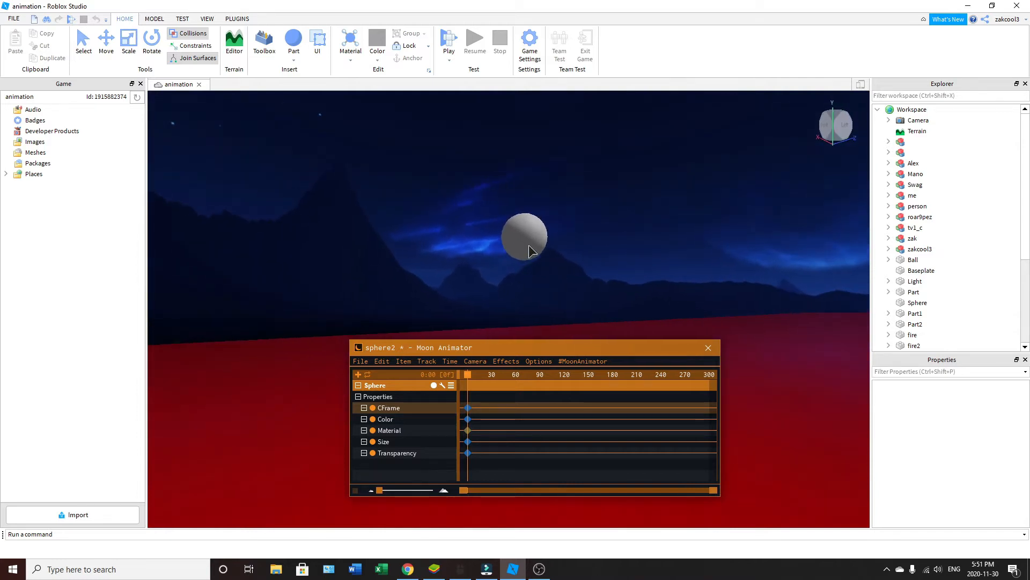
pyautogui.click(918, 302)
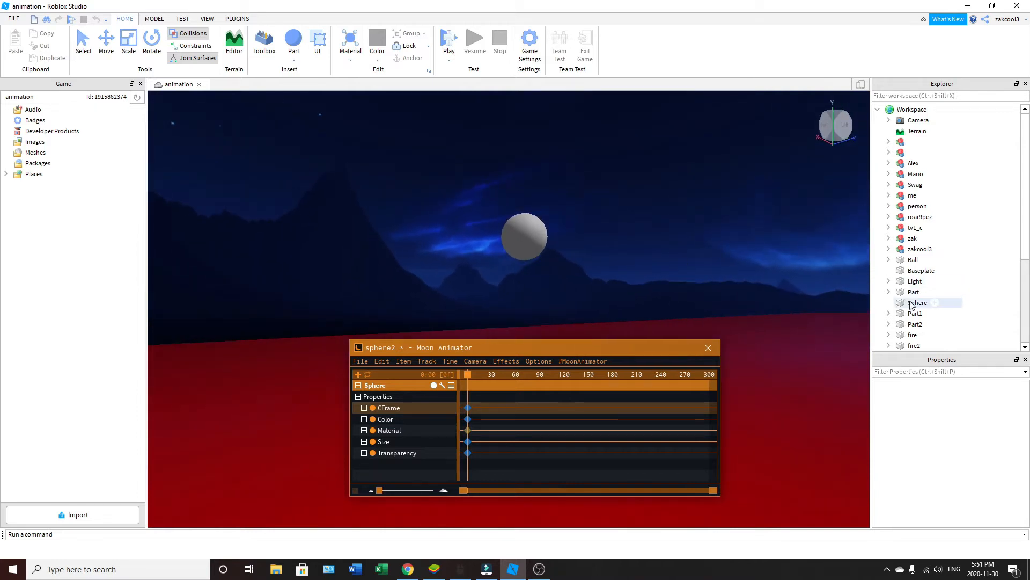
pyautogui.click(918, 303)
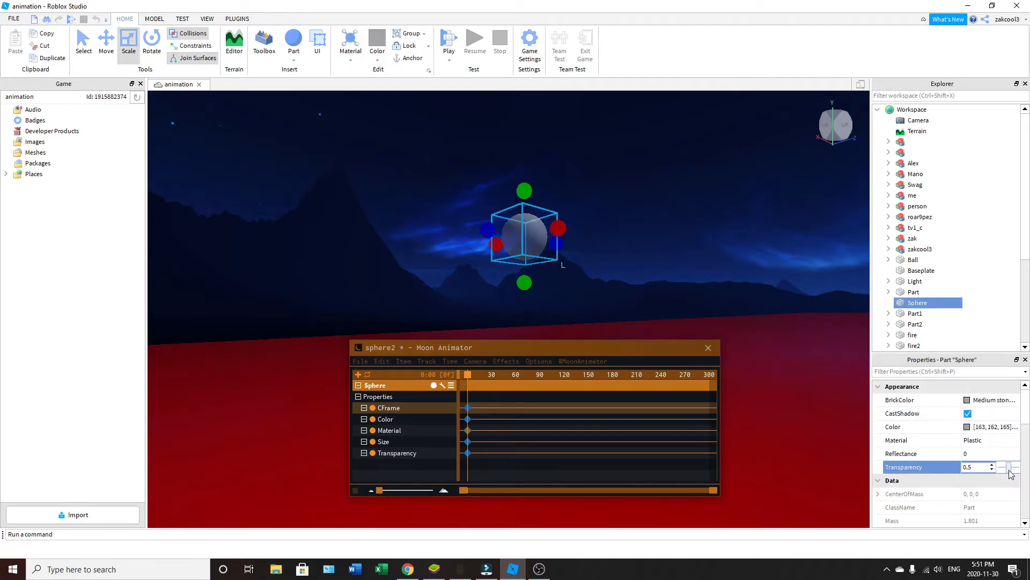
pyautogui.click(1014, 463)
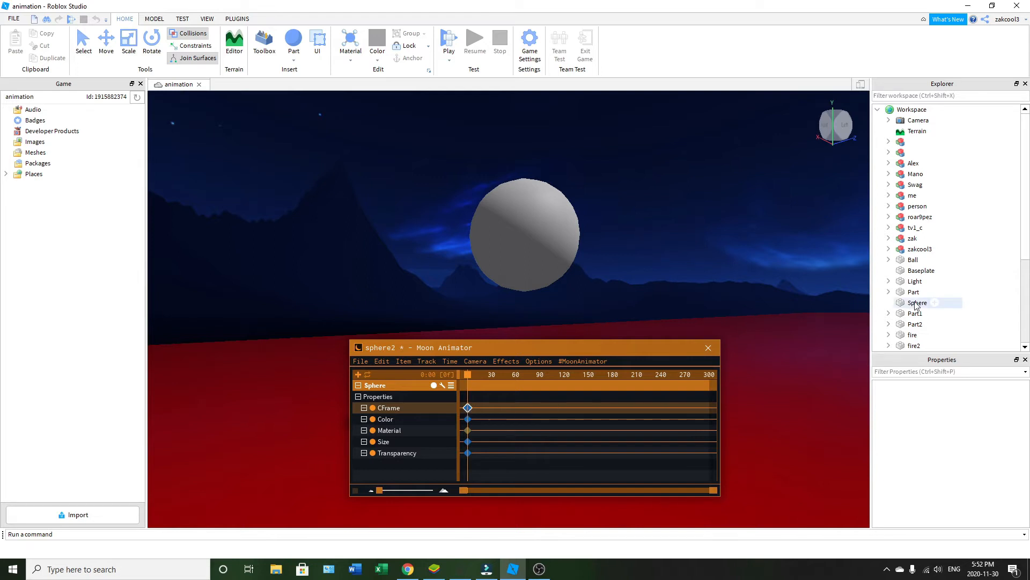
pyautogui.click(917, 303)
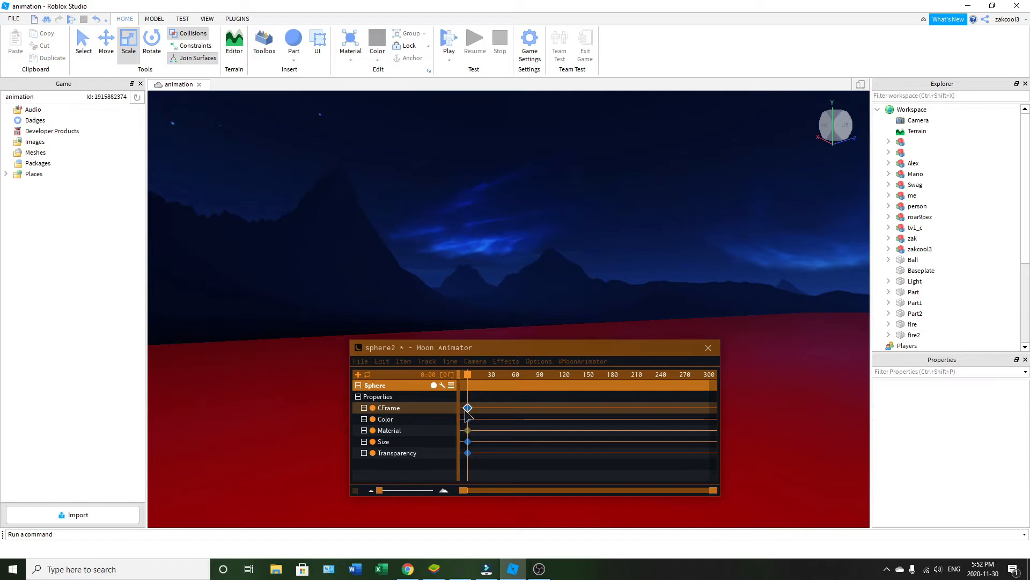
pyautogui.click(374, 385)
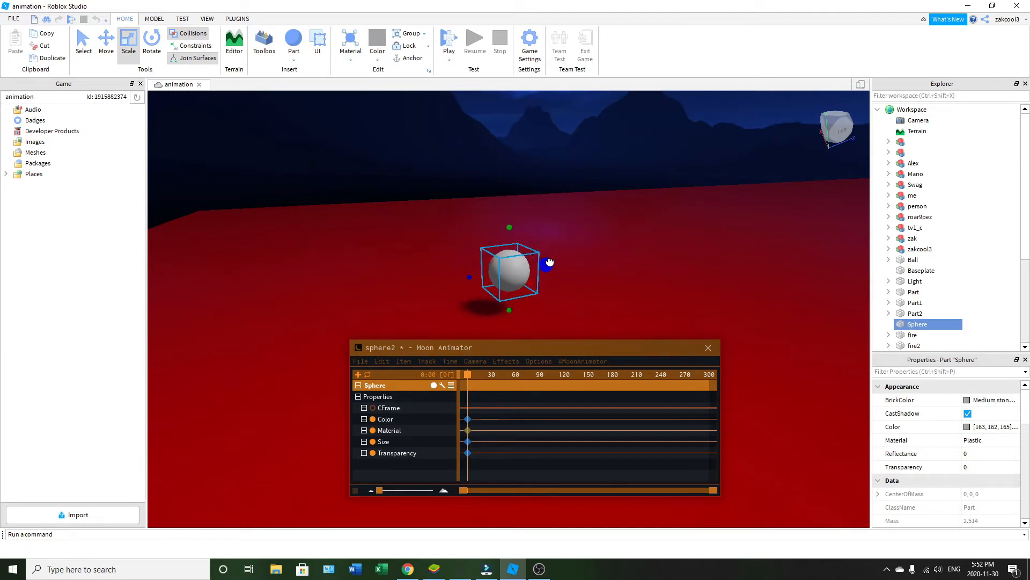
# - Set the new sphere's Transparency to 1 and its BrickColor to Really red
pyautogui.click(978, 467)
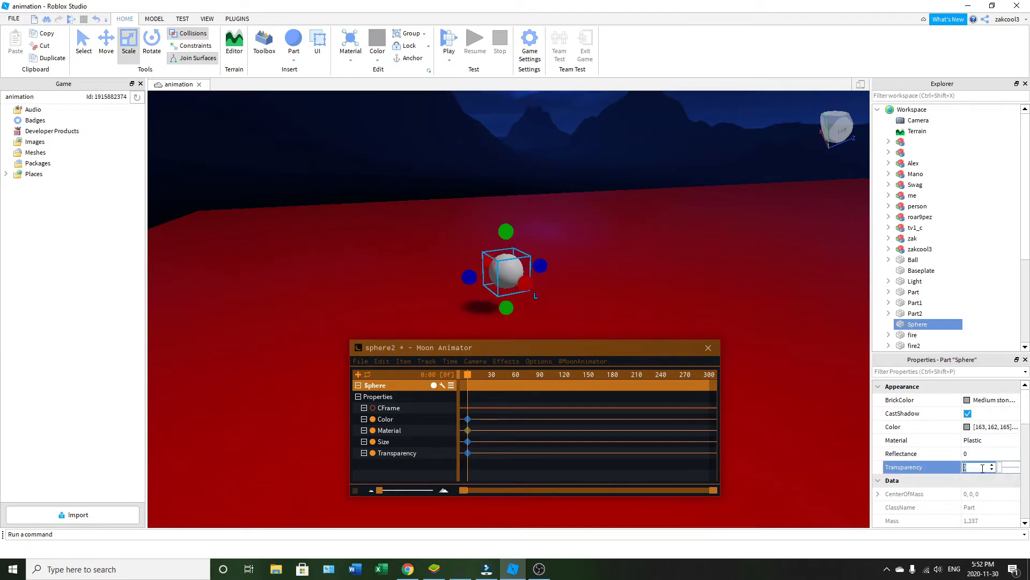
pyautogui.write('1')
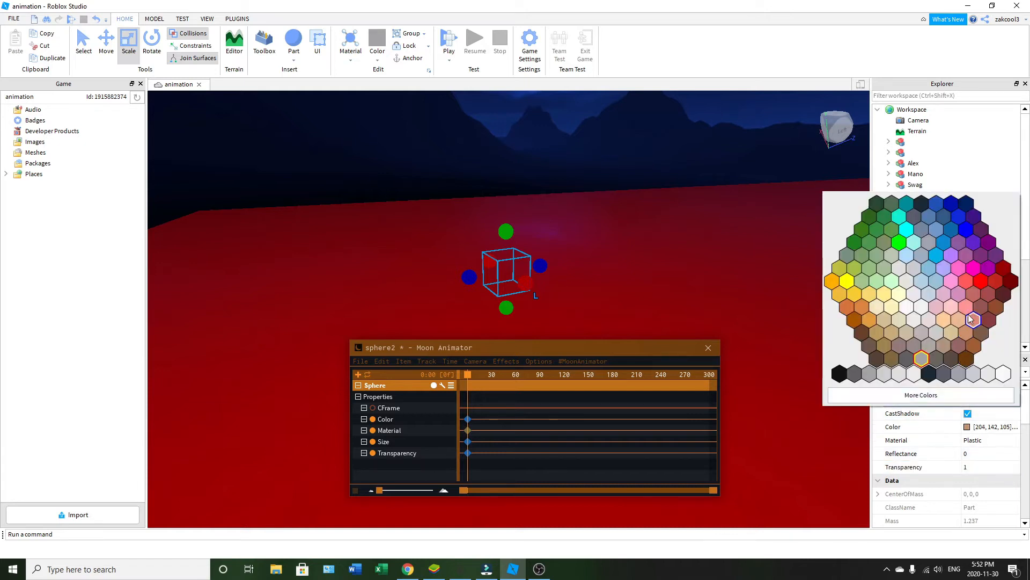
pyautogui.click(979, 281)
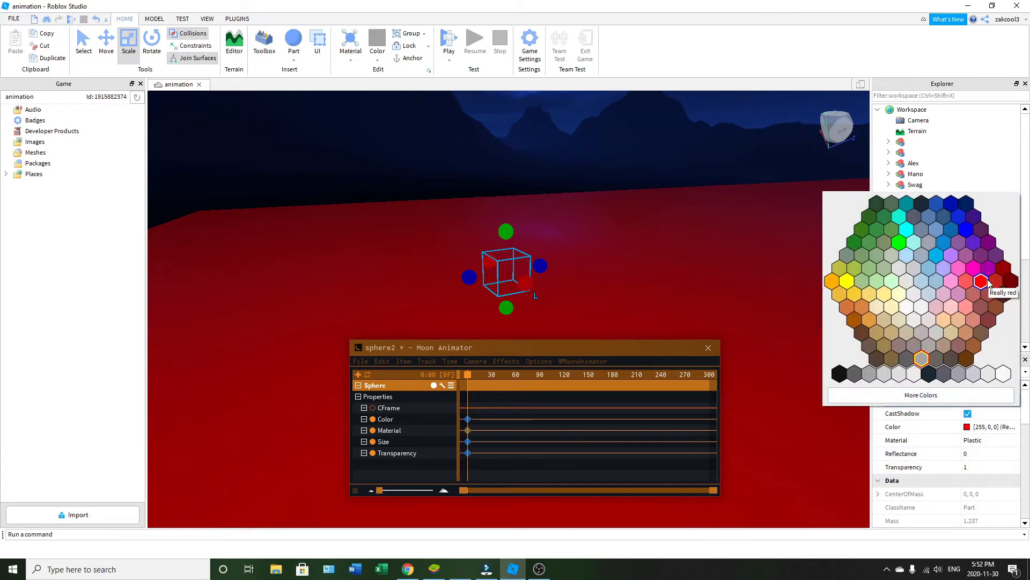
pyautogui.click(979, 281)
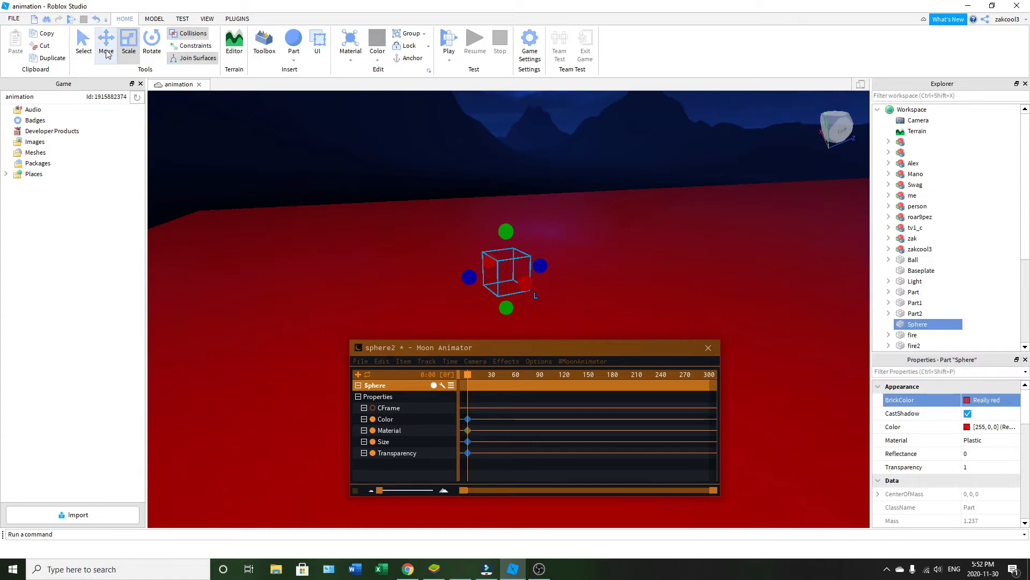
pyautogui.click(106, 43)
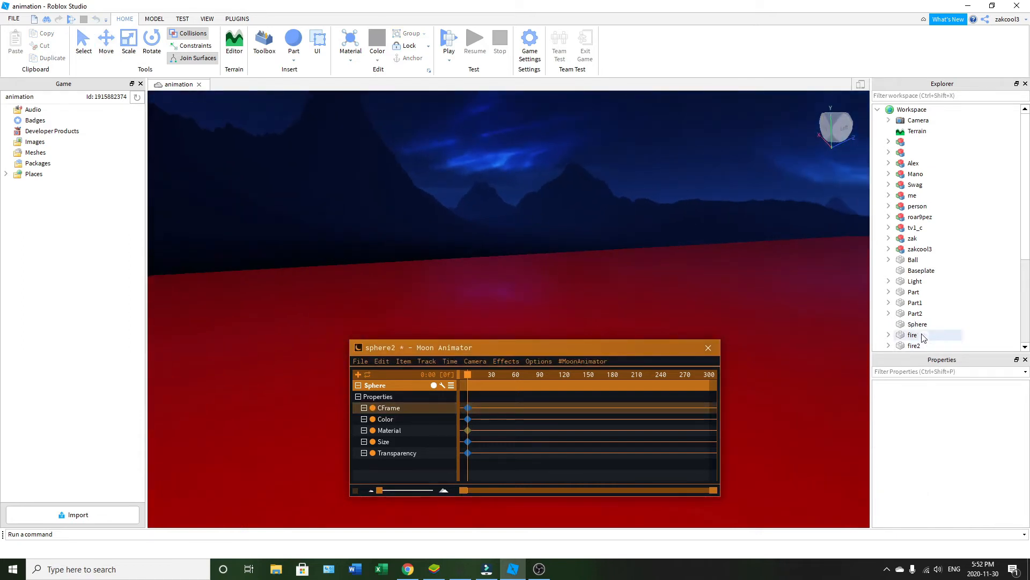
pyautogui.click(918, 324)
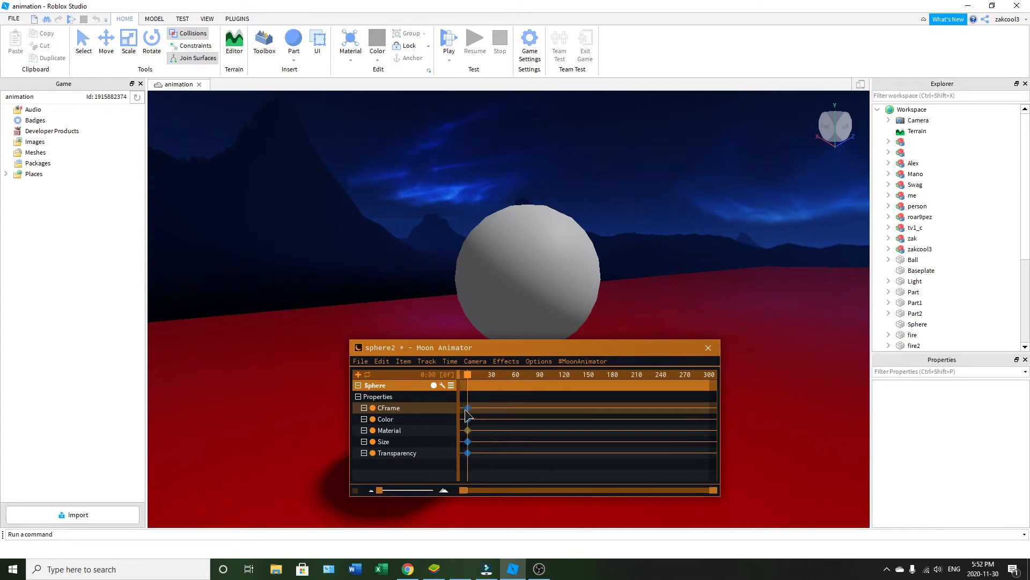
# - From the first keyframe, select the Sphere and lift it off the ground
pyautogui.click(468, 408)
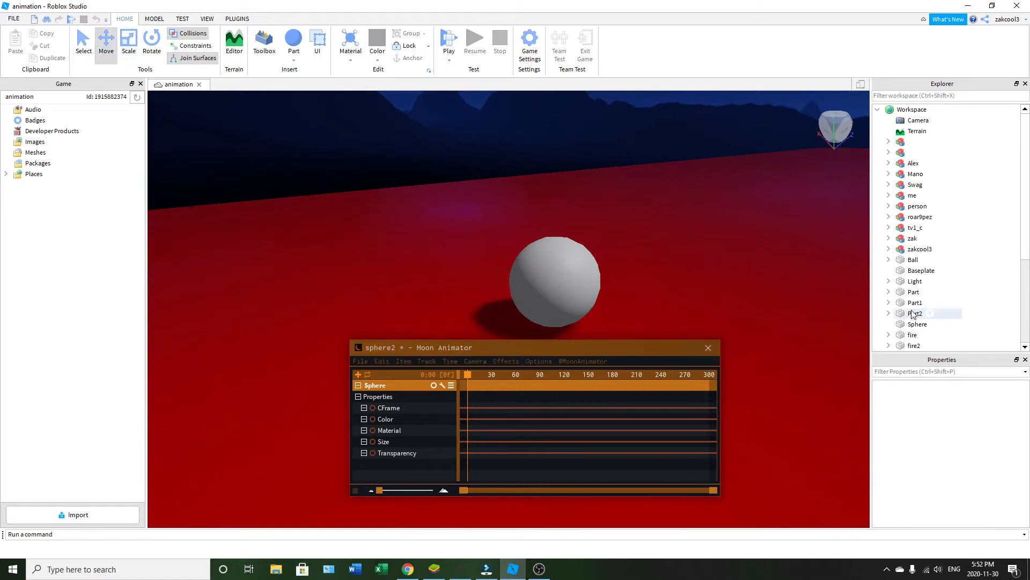
pyautogui.click(917, 323)
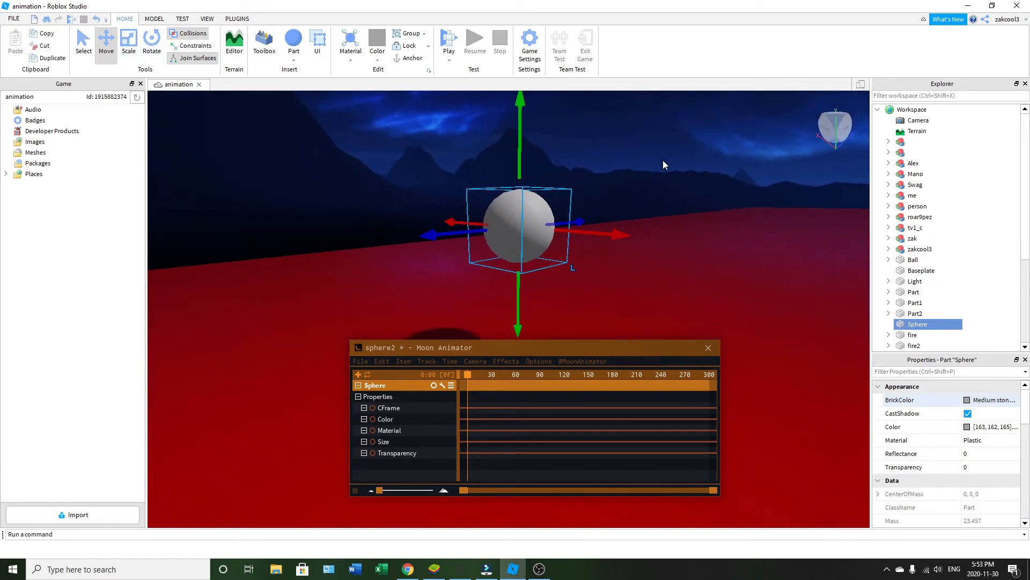
pyautogui.click(127, 40)
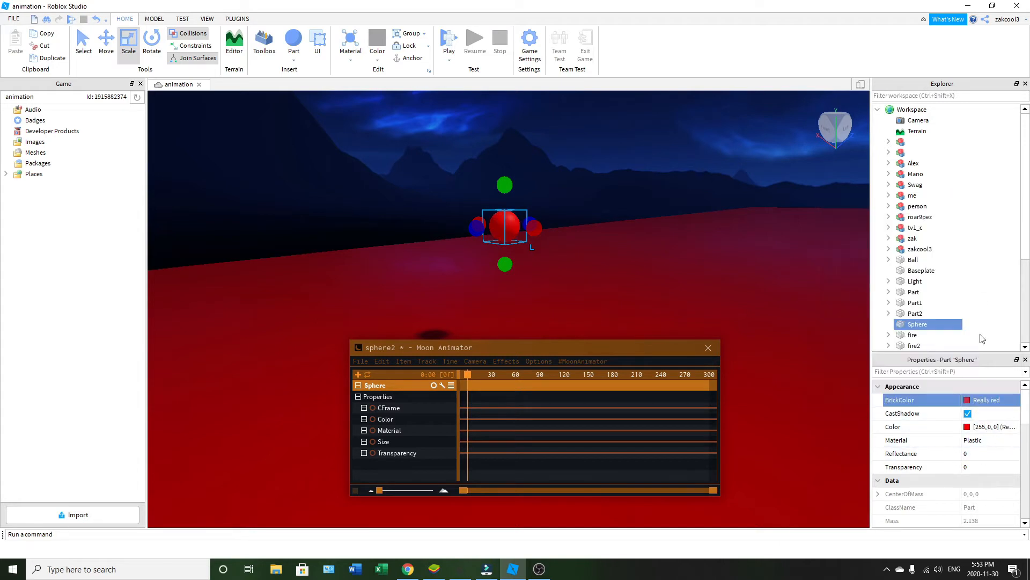
# - Make the Sphere Neon with Transparency 1, keying its starting state
pyautogui.click(1015, 440)
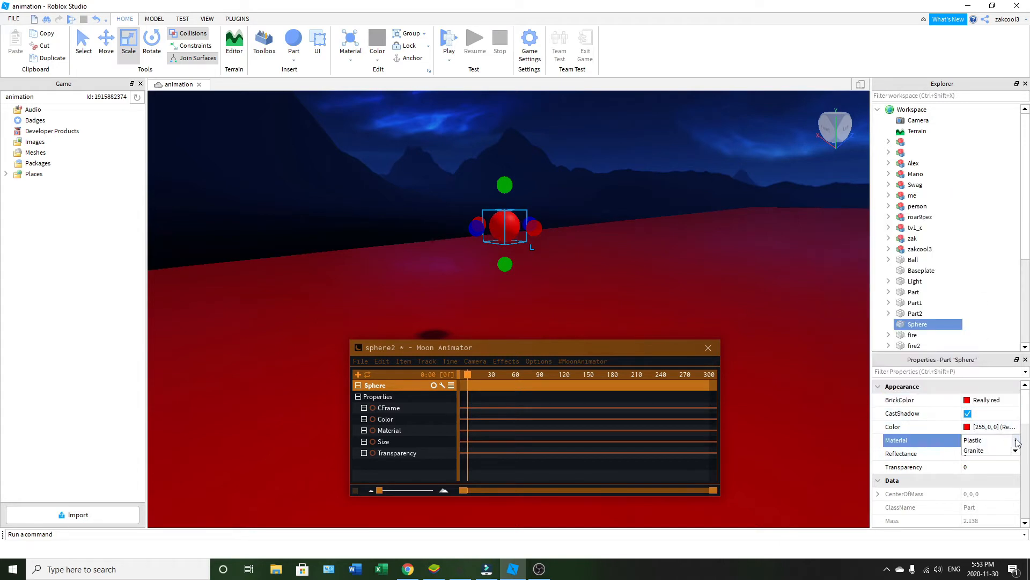
pyautogui.click(978, 440)
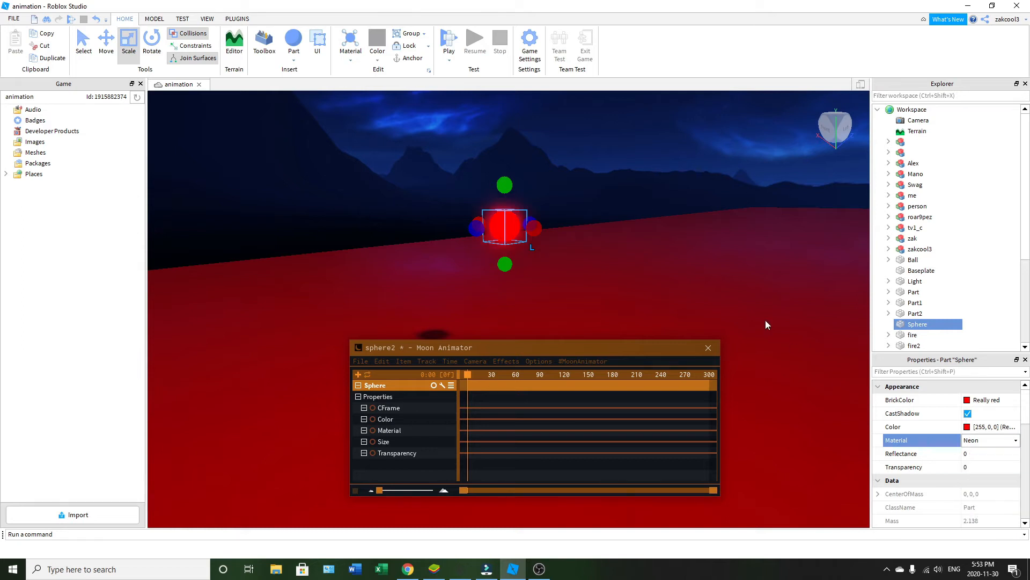
pyautogui.click(979, 467)
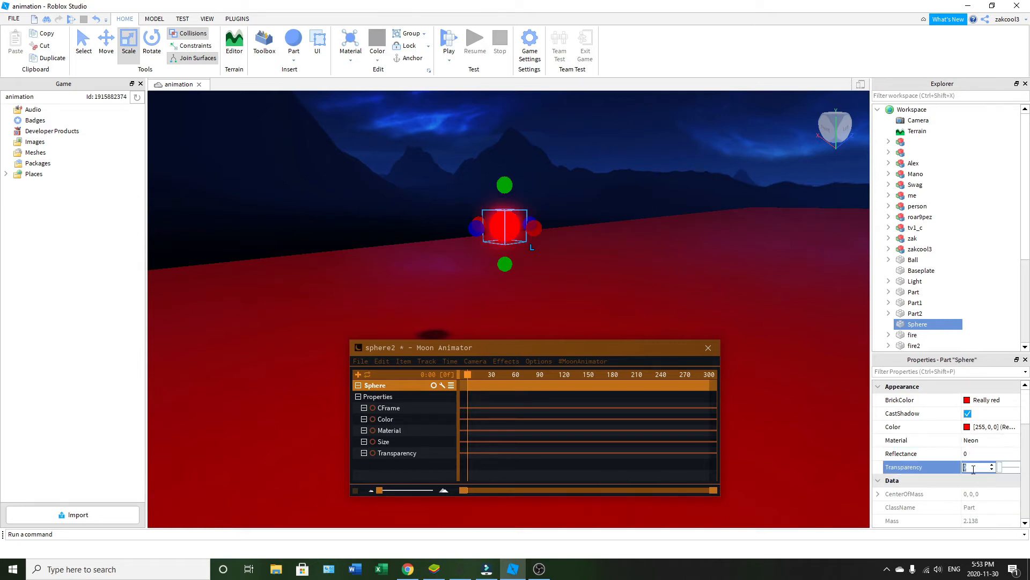
pyautogui.write('1')
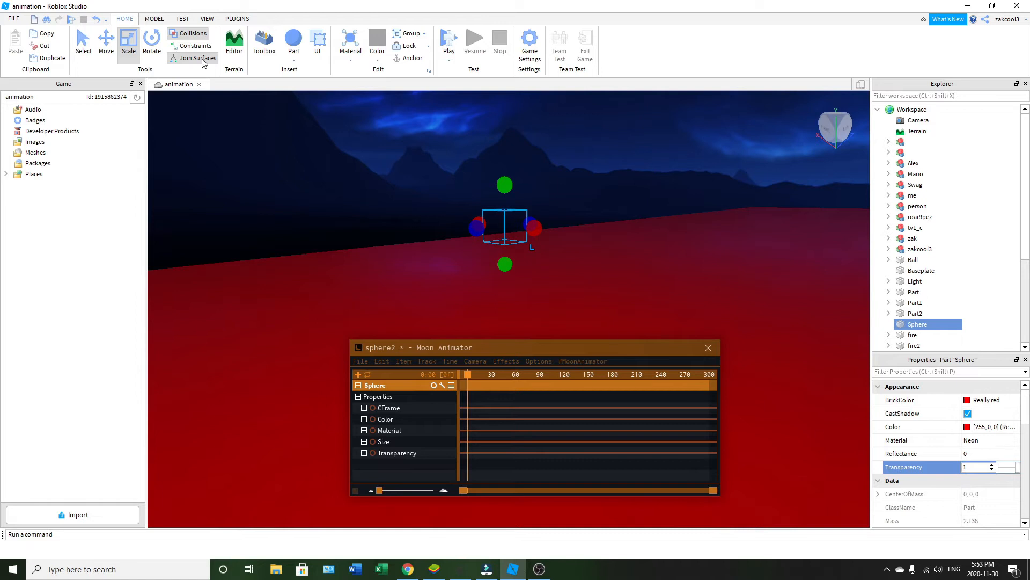
pyautogui.click(106, 43)
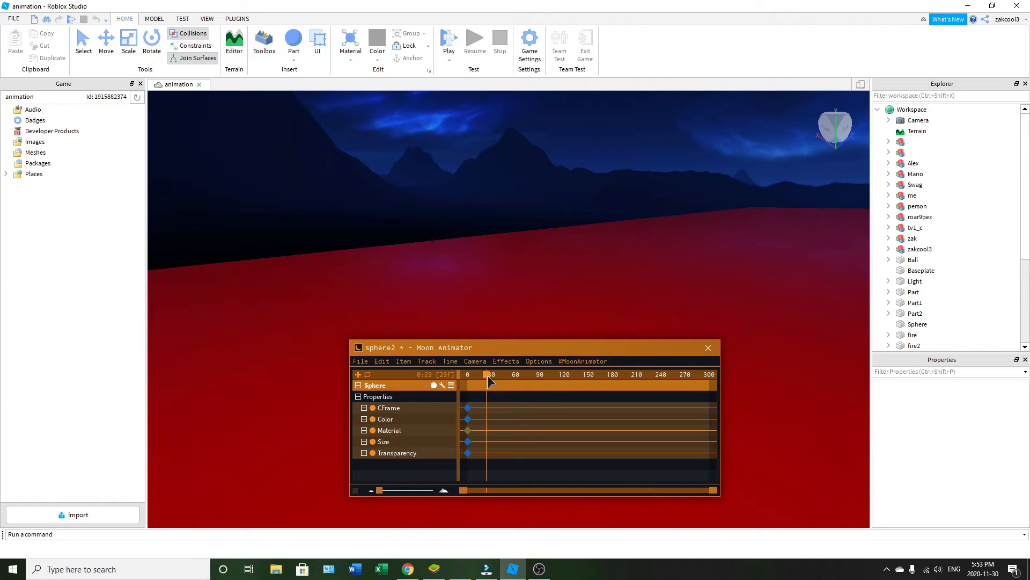
# - A little past the start, lower the Sphere's Transparency to 0.8 so it faintly appears
pyautogui.click(917, 323)
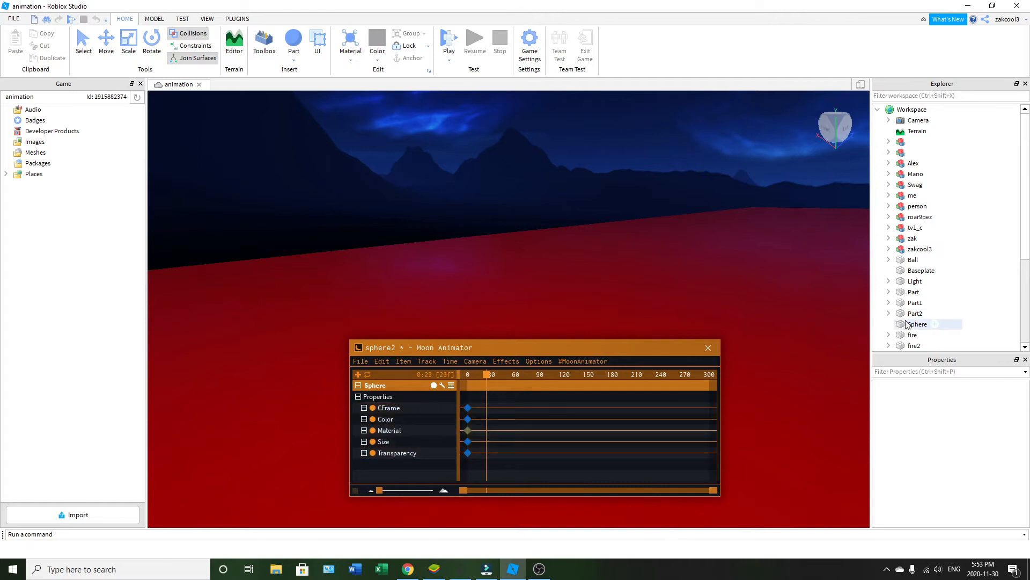
pyautogui.click(917, 324)
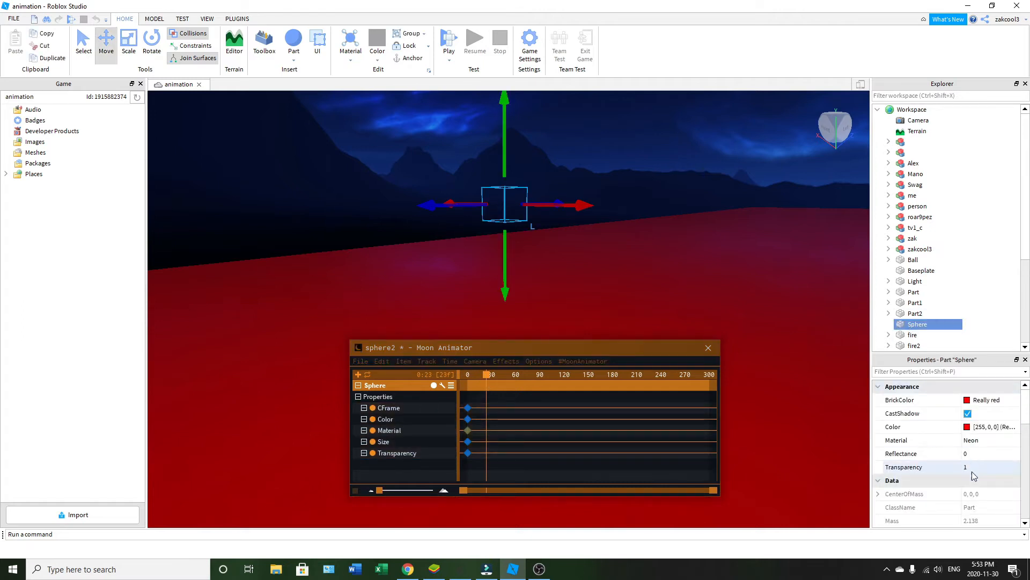
pyautogui.click(986, 467)
pyautogui.write('0.9')
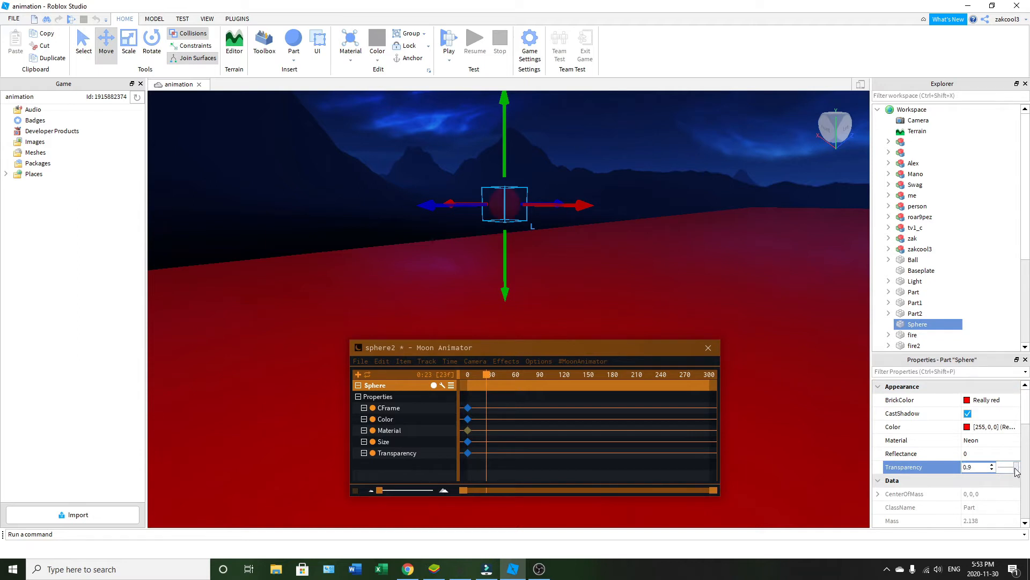
pyautogui.click(992, 465)
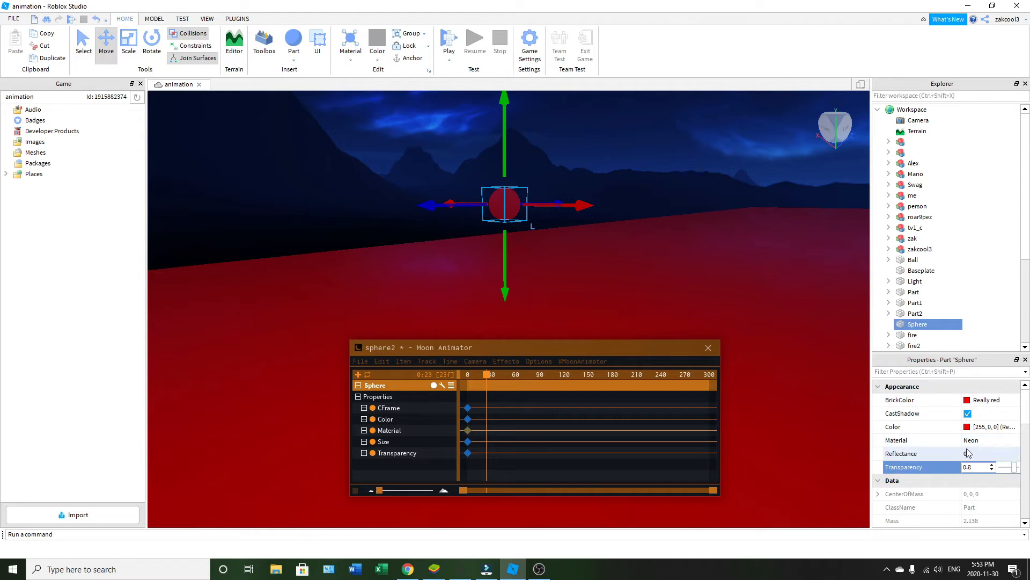
pyautogui.scroll(-3)
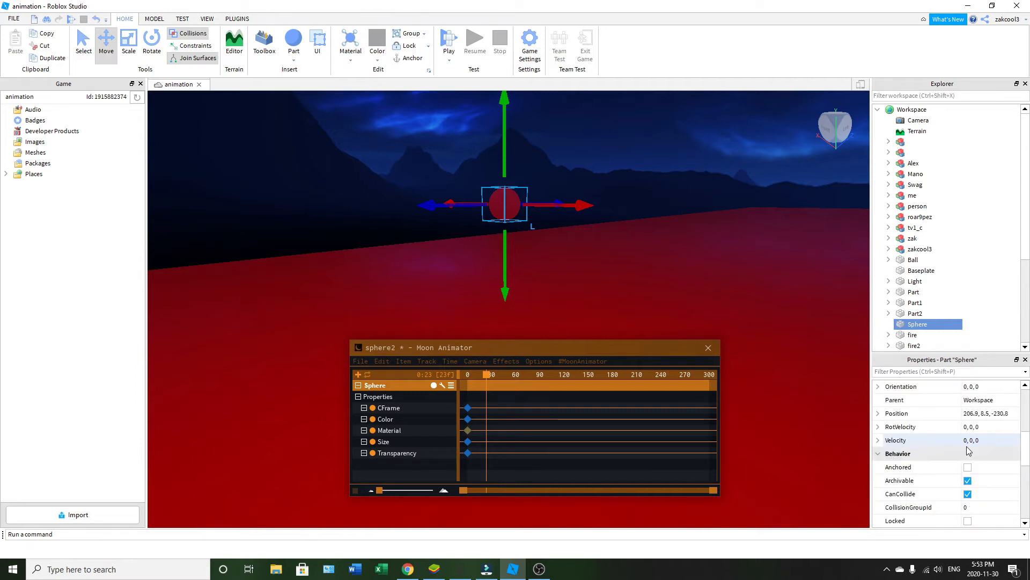
pyautogui.scroll(-3)
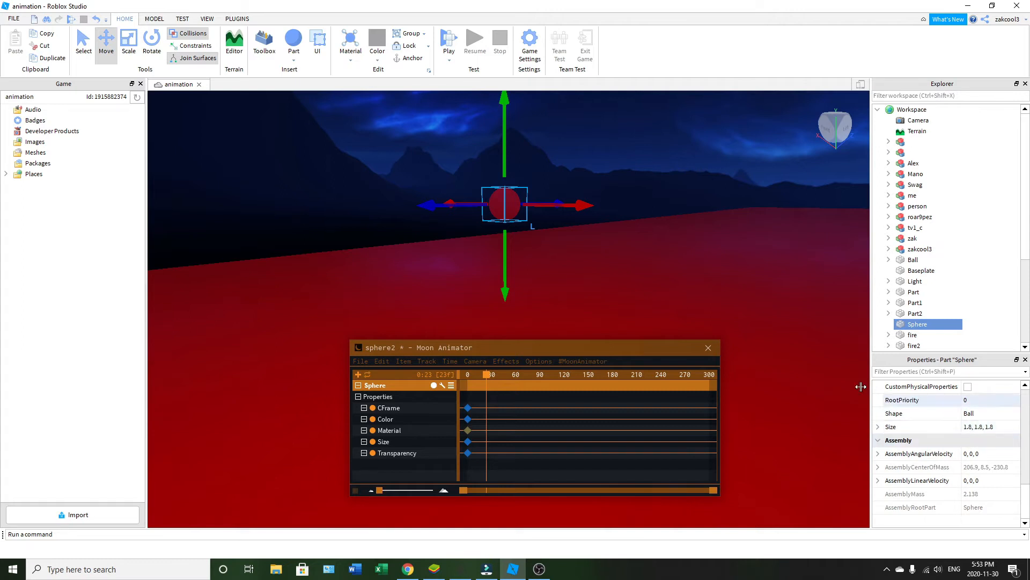
pyautogui.moveTo(128, 43)
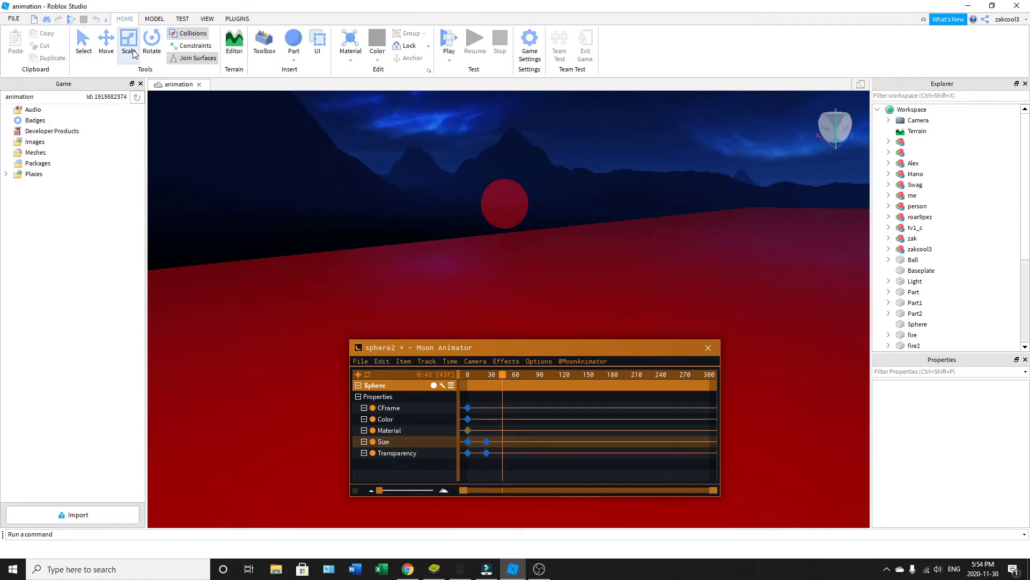
# - At later frames enlarge the Sphere and drop its Transparency to 0.45, then 0.25
pyautogui.click(504, 202)
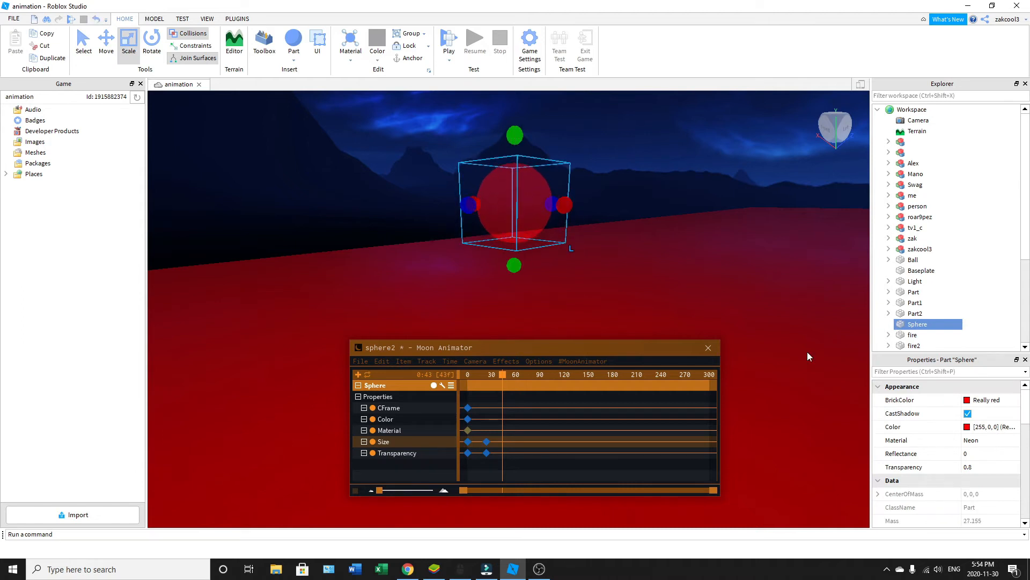
pyautogui.click(977, 467)
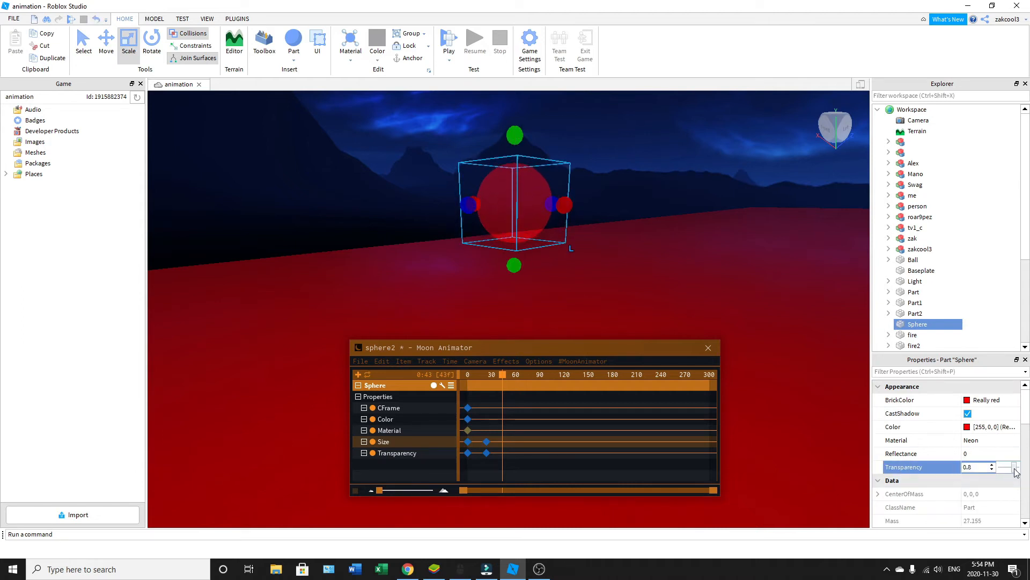
pyautogui.click(1016, 469)
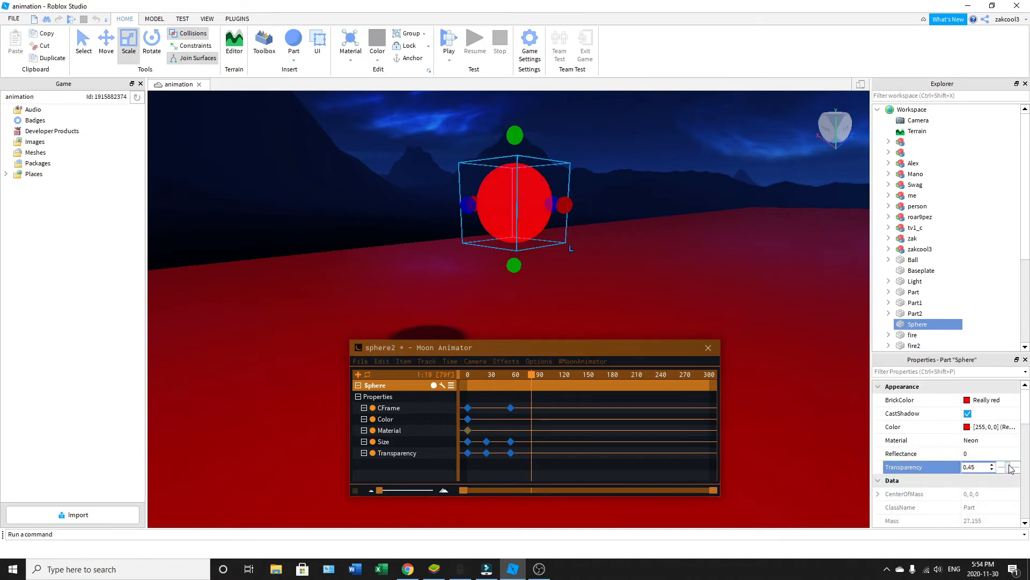
pyautogui.click(1011, 469)
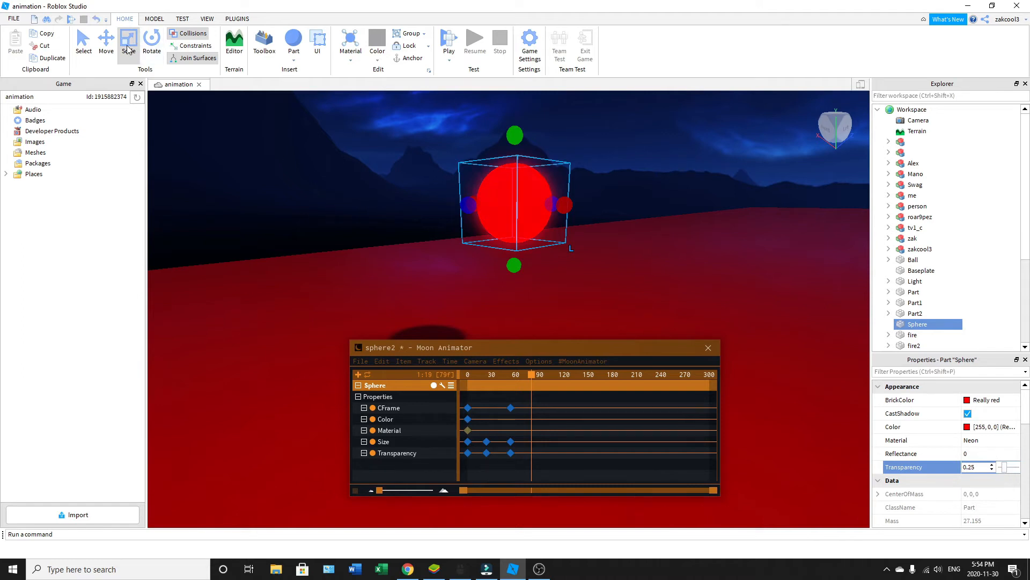
# - Switch back to moving the Sphere and select its later keyframe
pyautogui.click(107, 42)
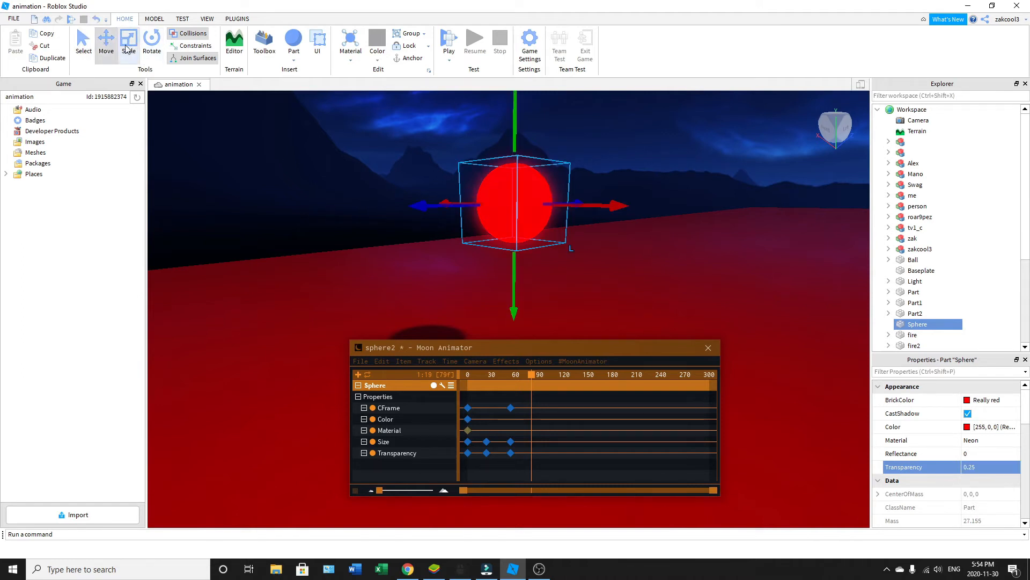
pyautogui.click(128, 43)
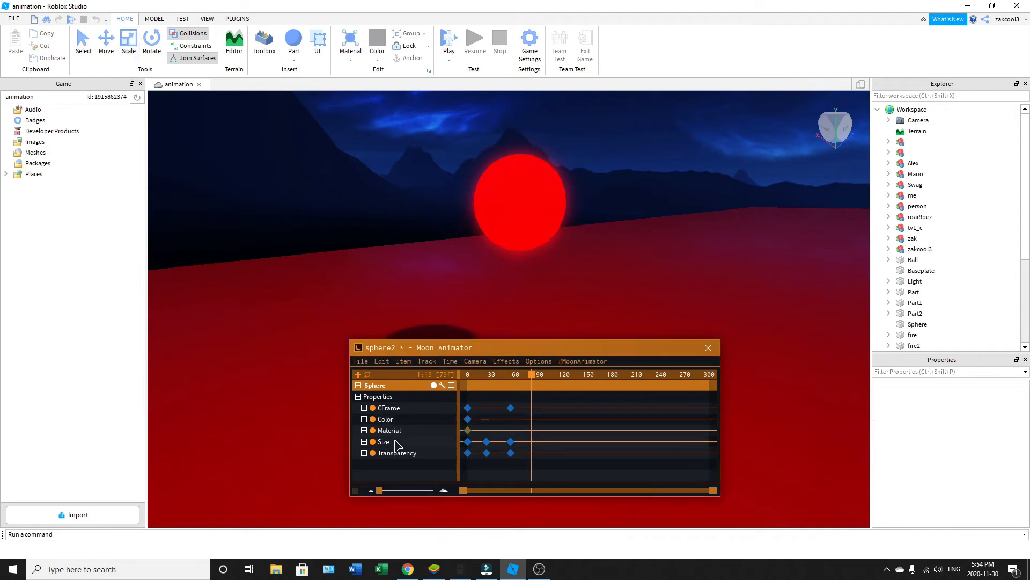
pyautogui.click(383, 442)
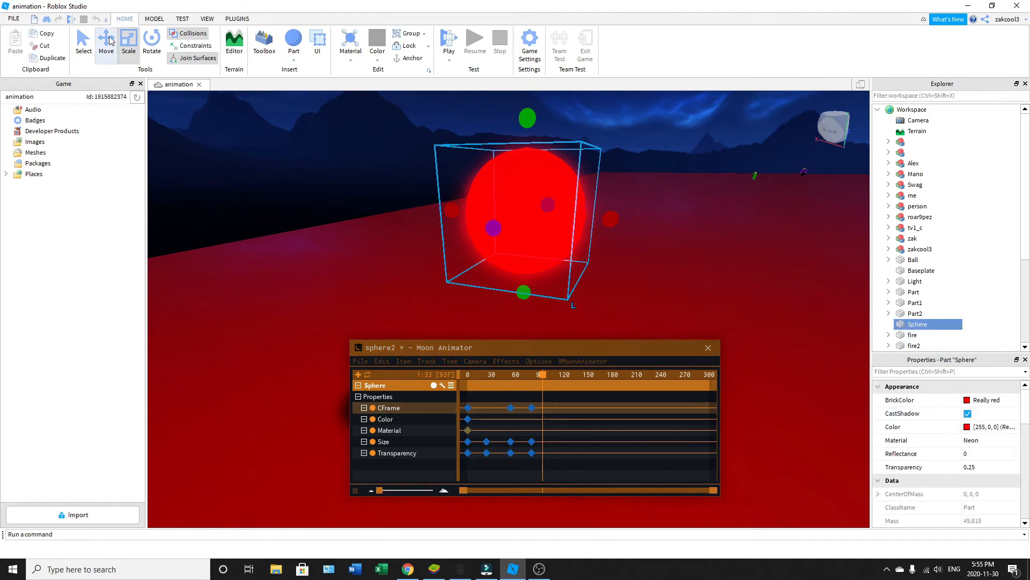
# - Drag the red sphere further right and keyframe its CFrame at a later frame
pyautogui.click(106, 41)
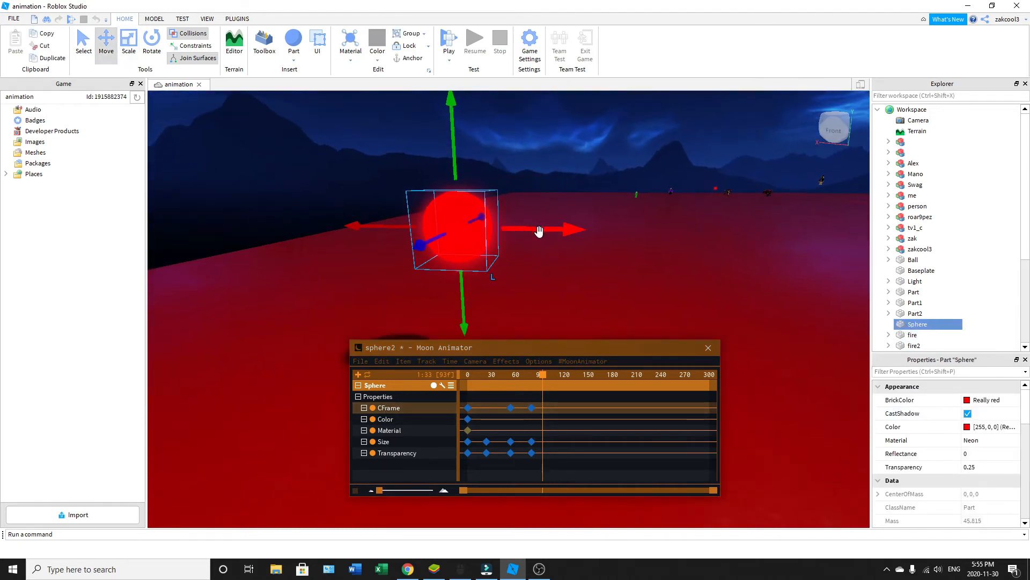
pyautogui.moveTo(539, 230); pyautogui.dragTo(720, 232)
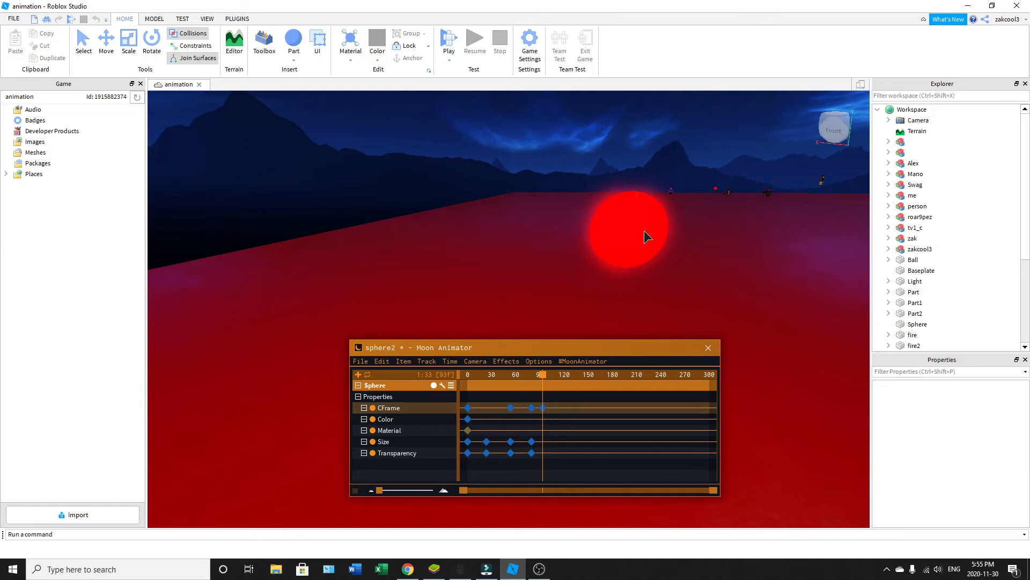
pyautogui.click(629, 237)
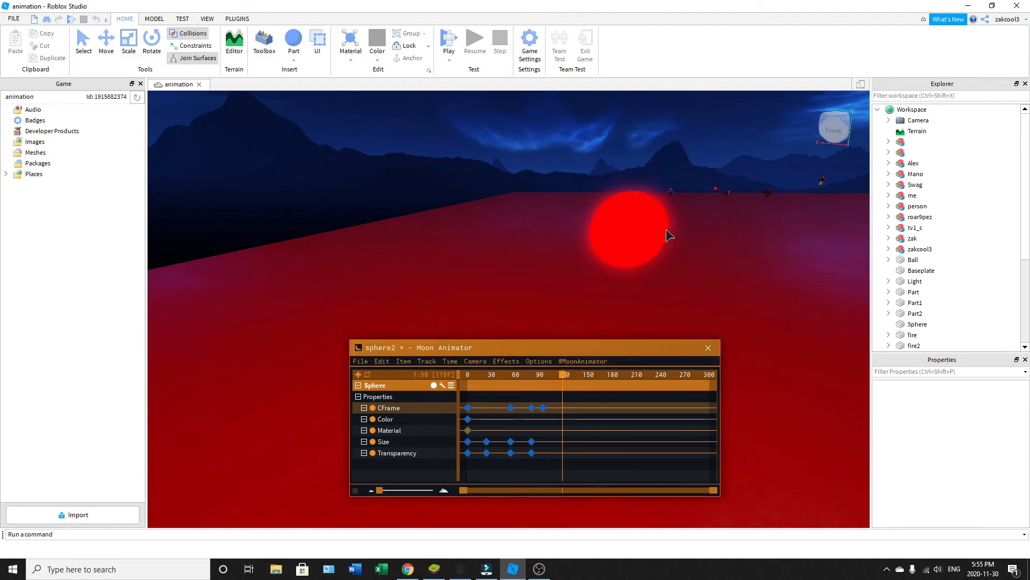
pyautogui.click(629, 227)
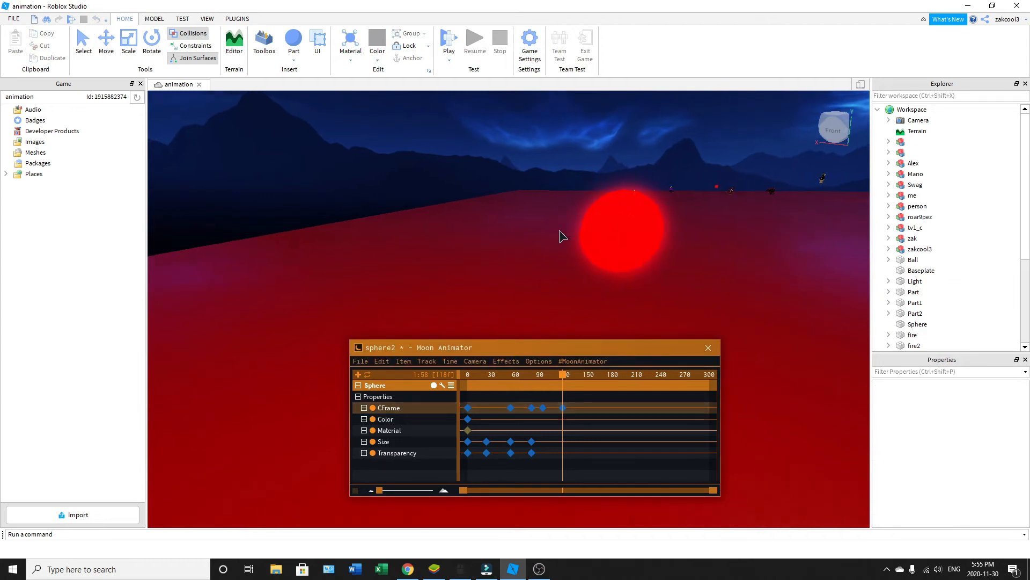
# - Keyframe the sphere at another spot further along, then rewind to frame 0
pyautogui.click(616, 237)
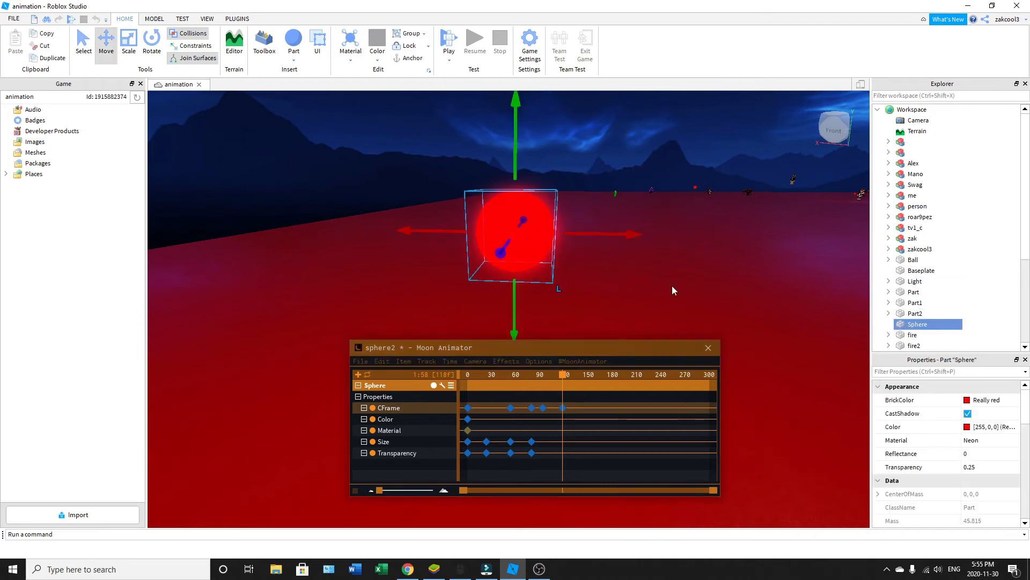
pyautogui.moveTo(517, 232); pyautogui.dragTo(770, 252)
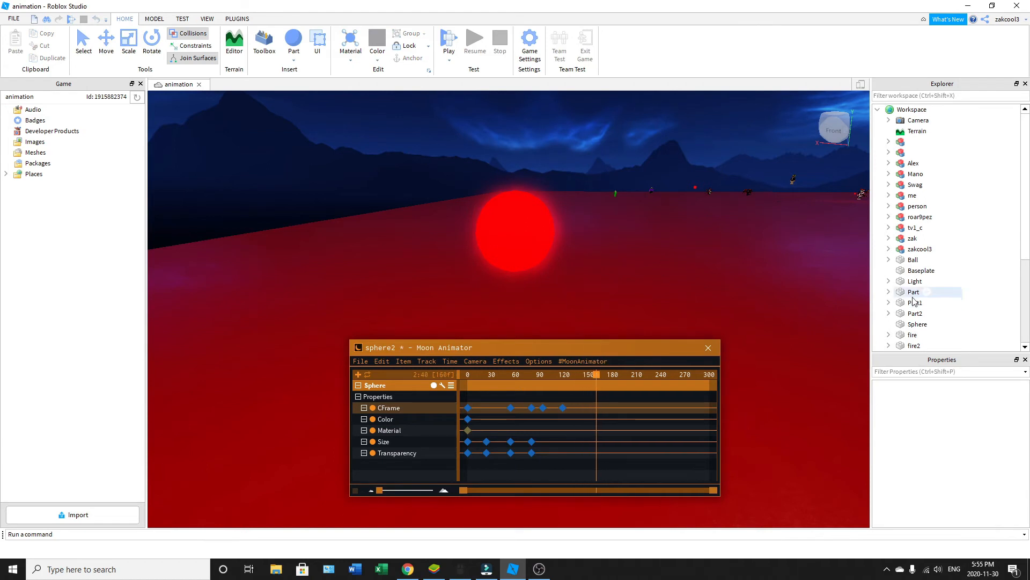
pyautogui.click(918, 323)
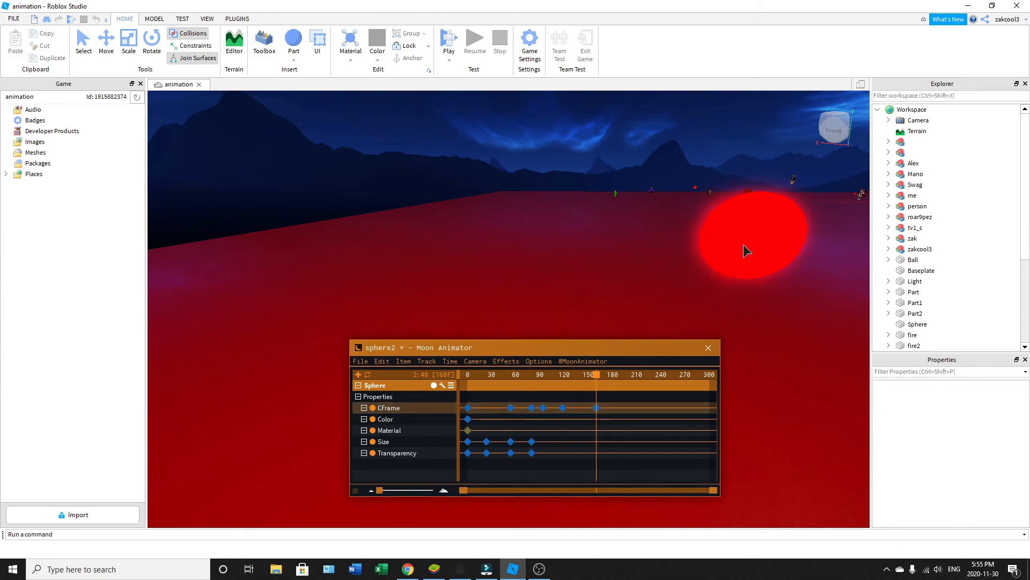
pyautogui.moveTo(749, 230)
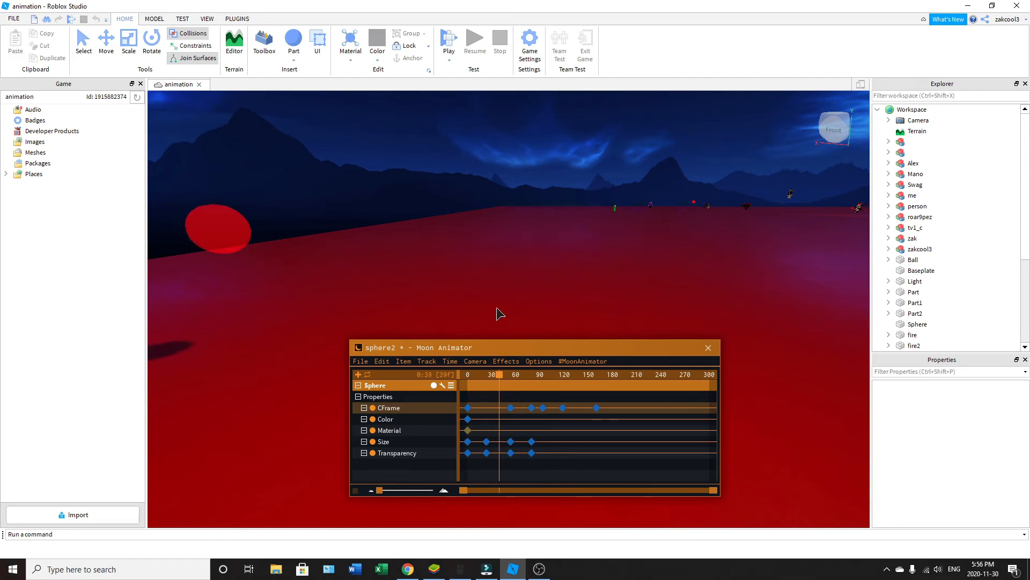
pyautogui.click(595, 373)
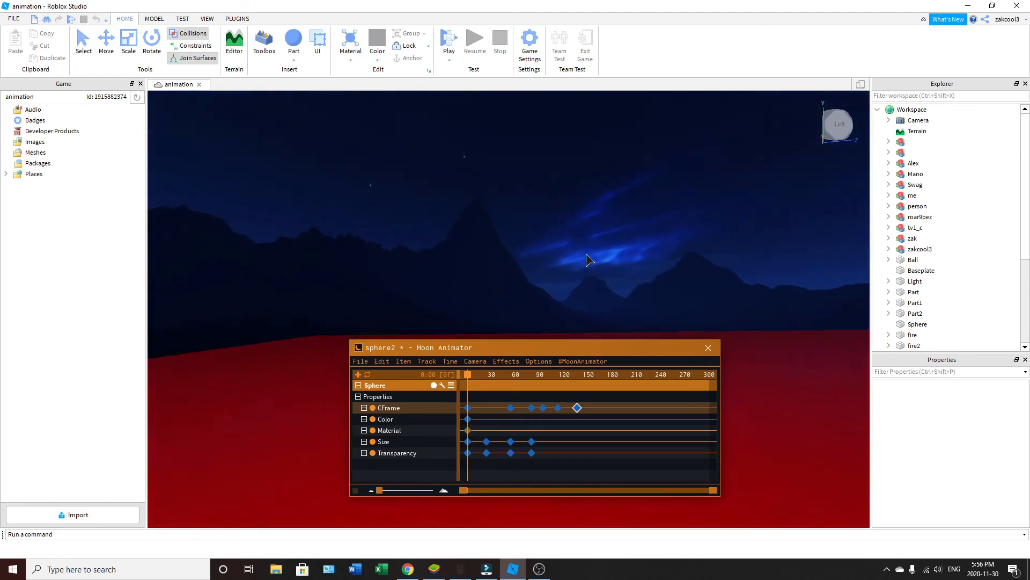
# - Insert an avatar character into the scene with the Character Inserter plugin
pyautogui.click(237, 18)
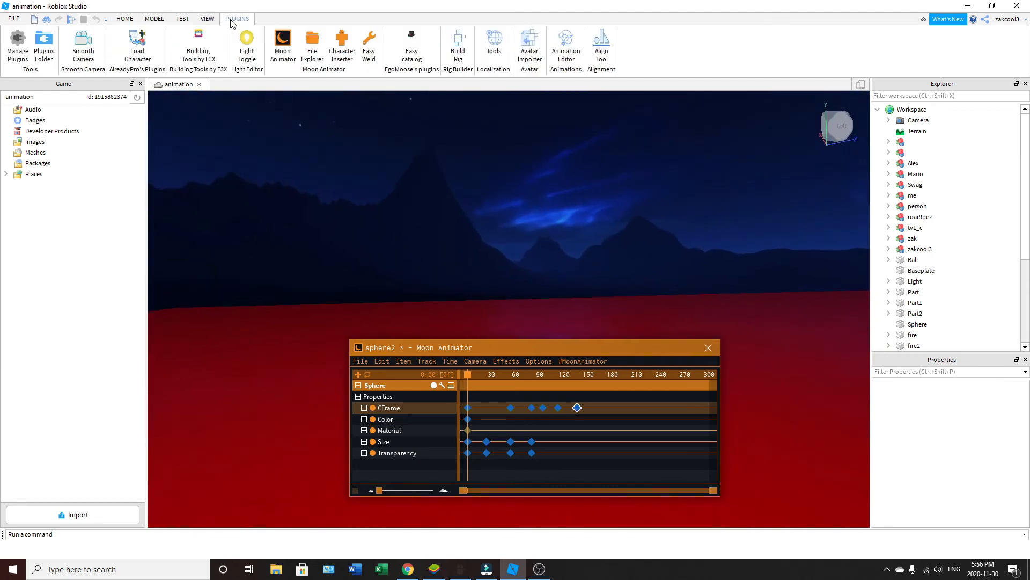
pyautogui.click(341, 46)
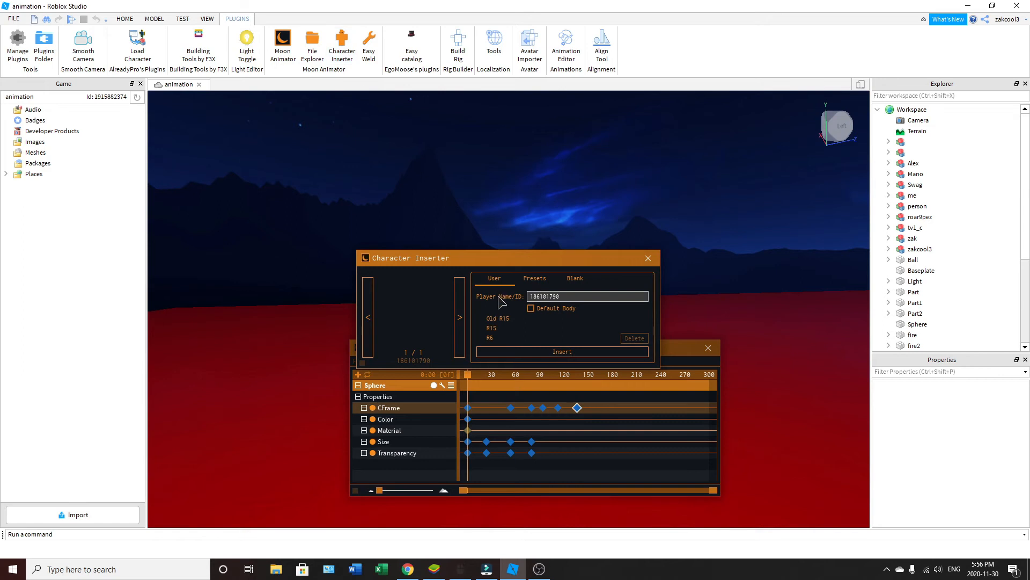
pyautogui.click(561, 351)
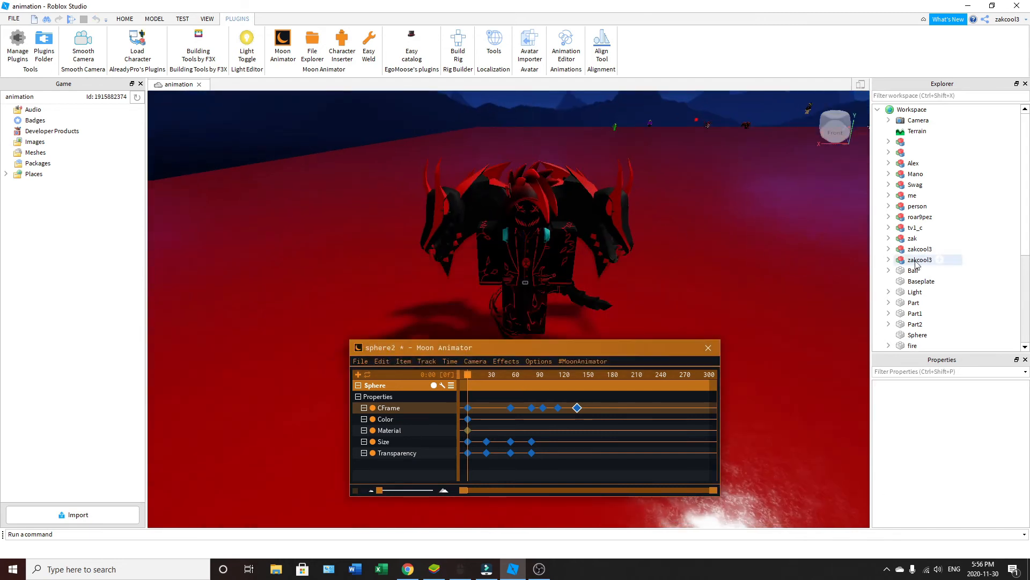
# - Rename the avatar model to 'test' and add it to the animation as a rig item
pyautogui.click(920, 259)
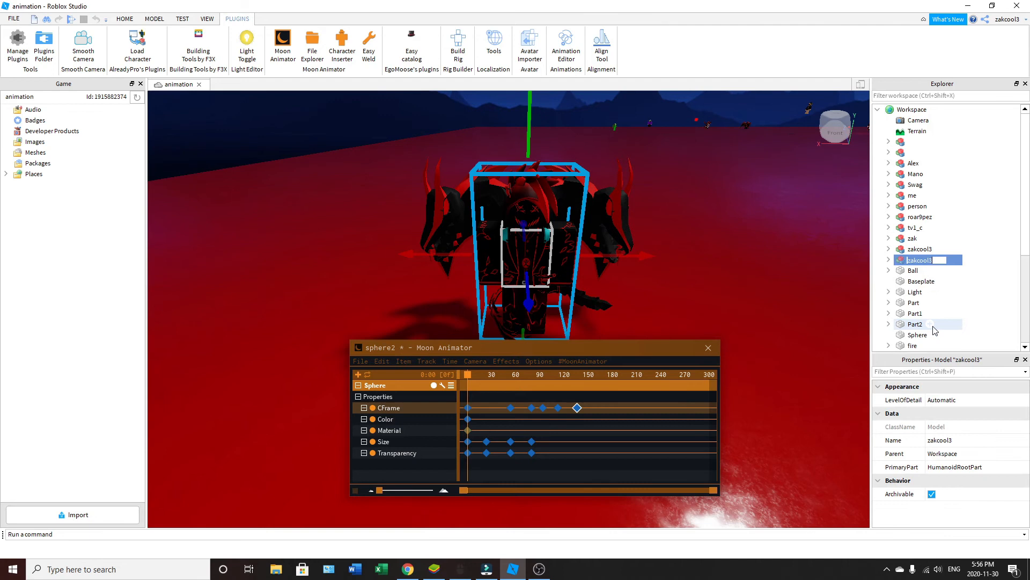
pyautogui.write('test')
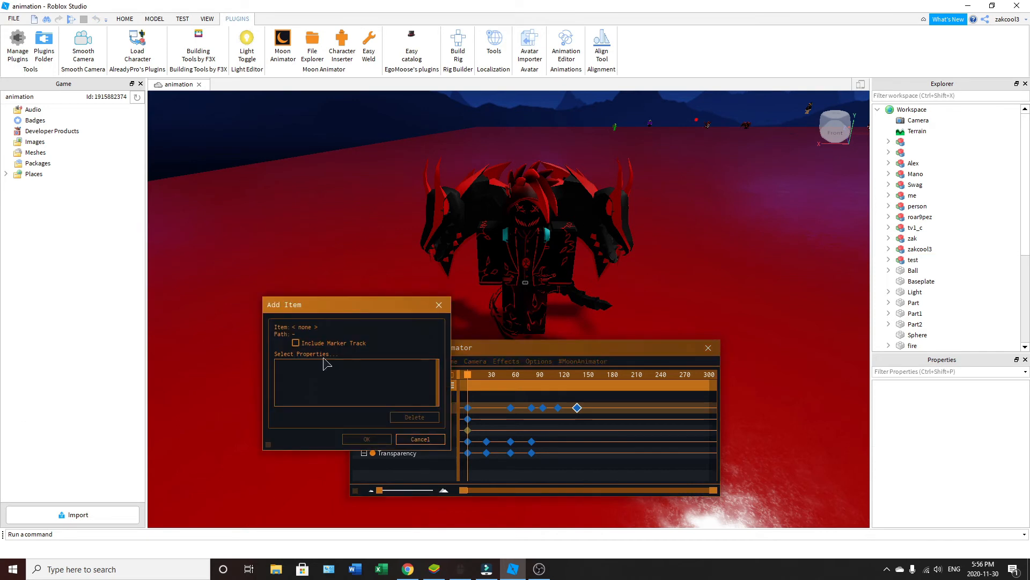
pyautogui.click(912, 260)
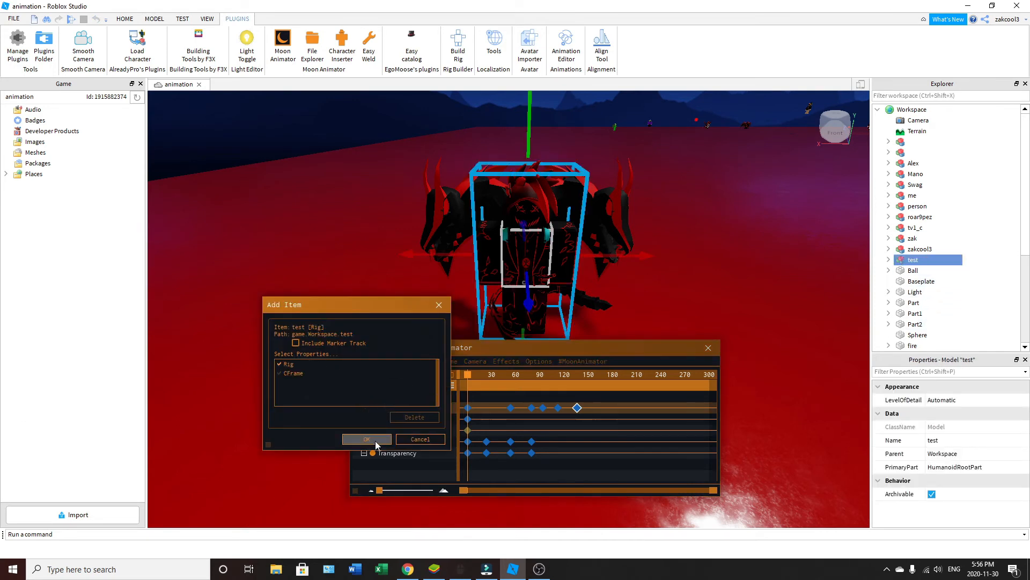
pyautogui.click(366, 439)
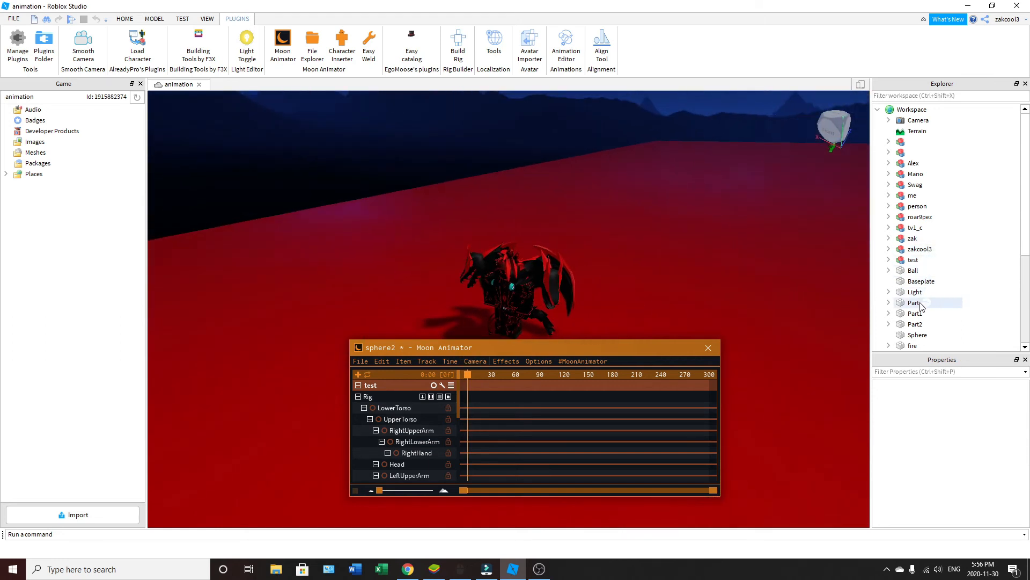
# - Rotate the test avatar to stand upright facing the camera
pyautogui.click(917, 335)
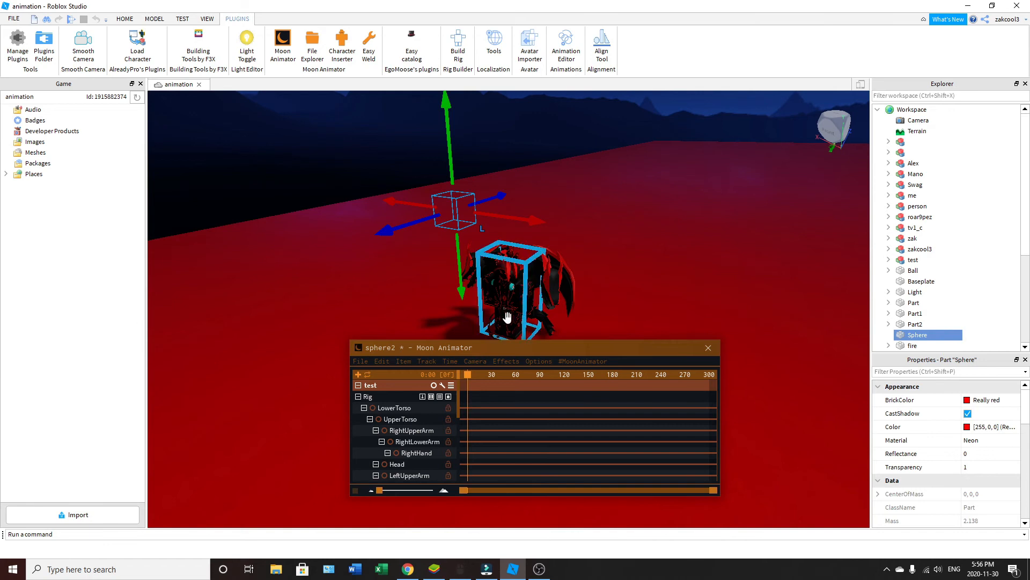
pyautogui.click(913, 260)
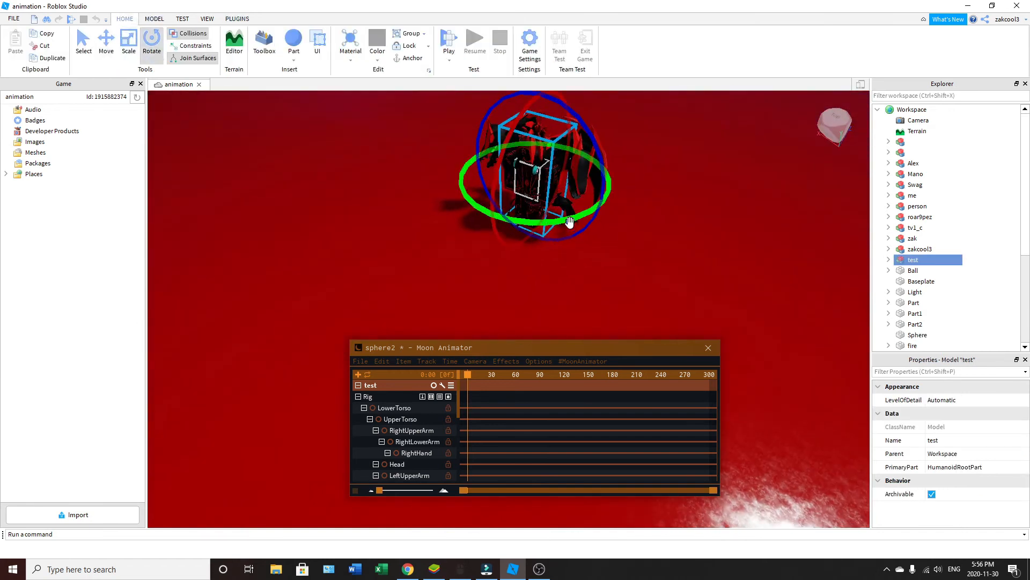
pyautogui.moveTo(569, 220); pyautogui.dragTo(604, 177)
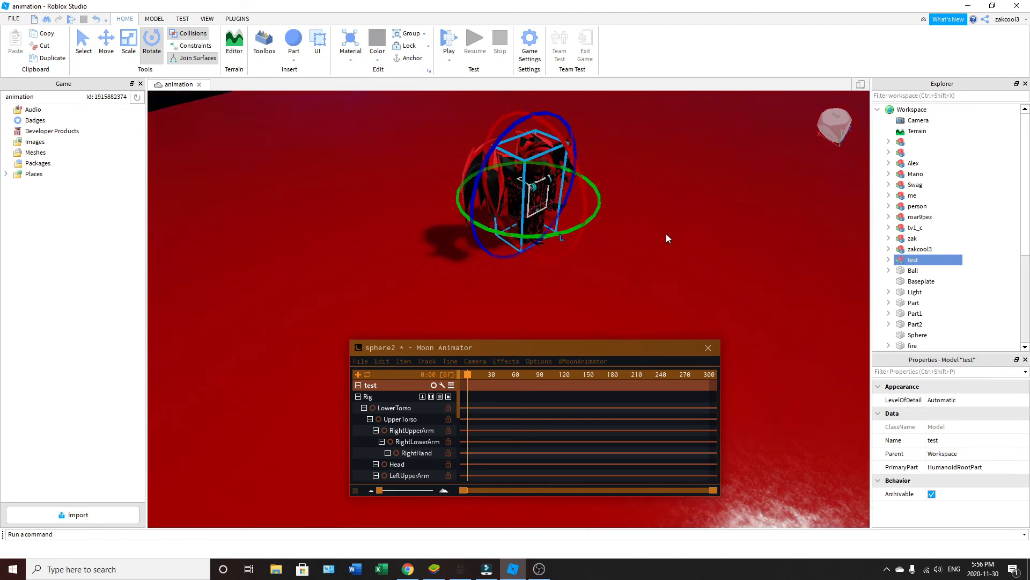
pyautogui.click(105, 43)
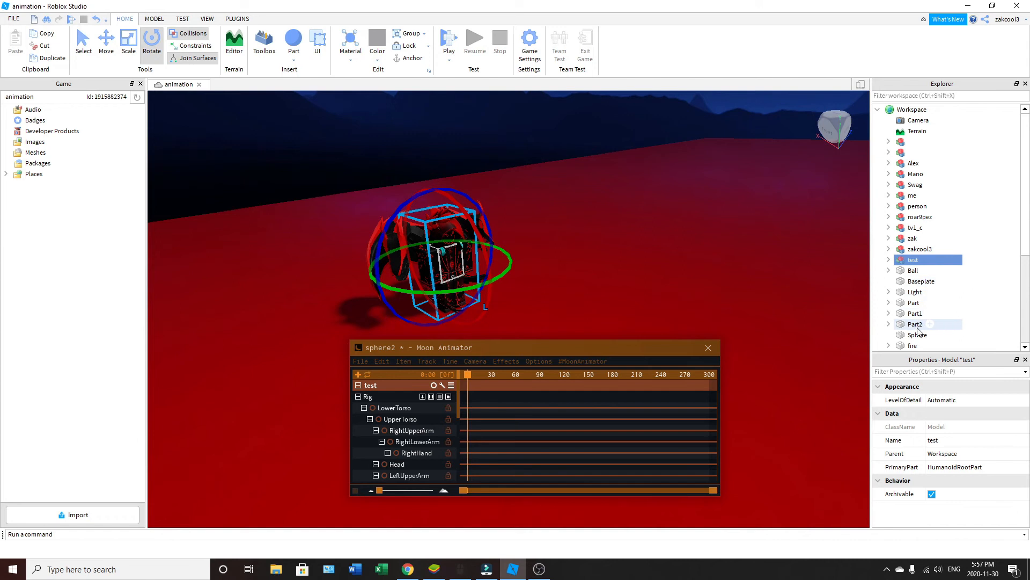
# - At frame 0, move the avatar sideways into its throwing position
pyautogui.click(918, 335)
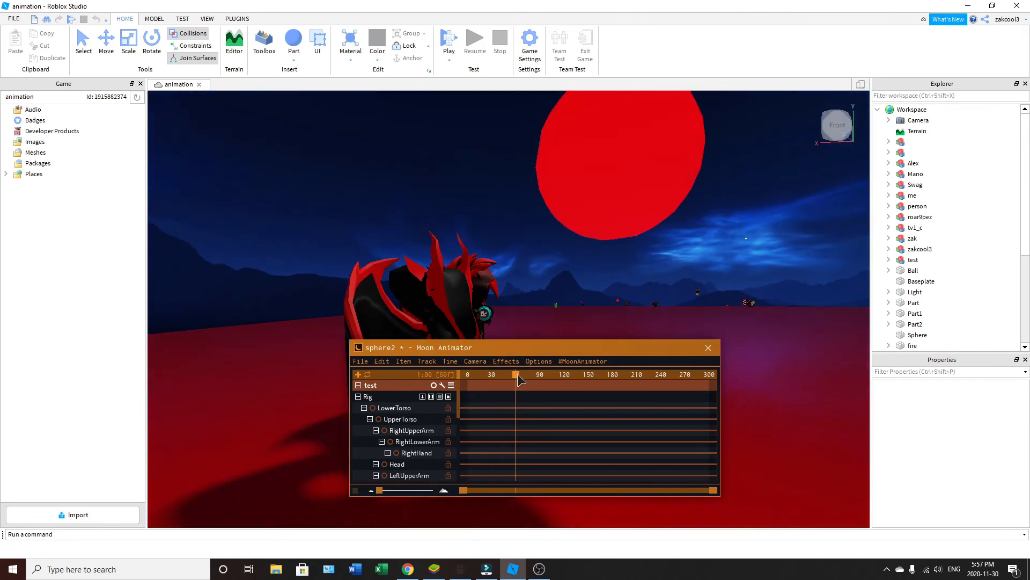
pyautogui.moveTo(518, 373); pyautogui.dragTo(502, 373)
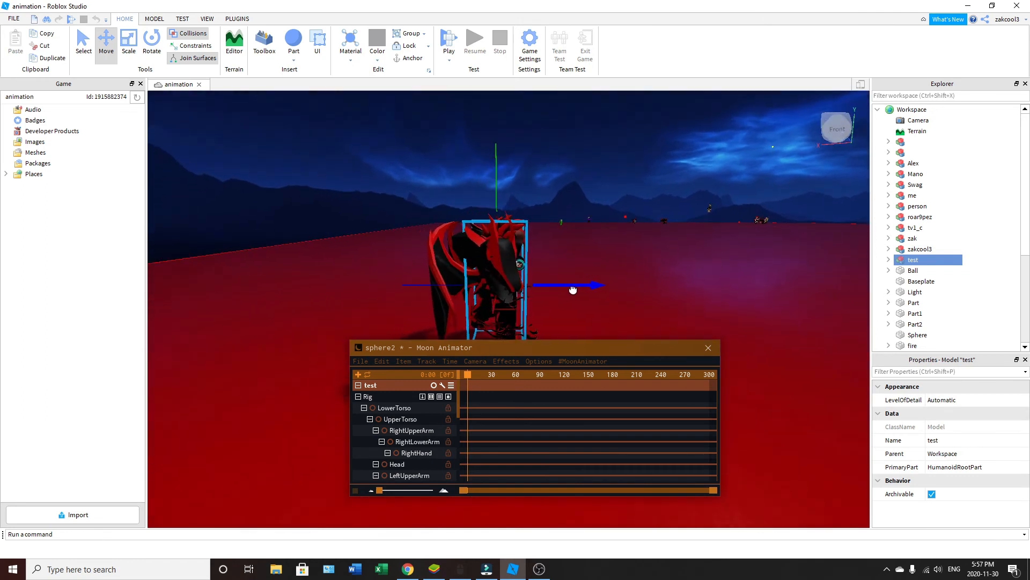
pyautogui.moveTo(572, 285); pyautogui.dragTo(588, 288)
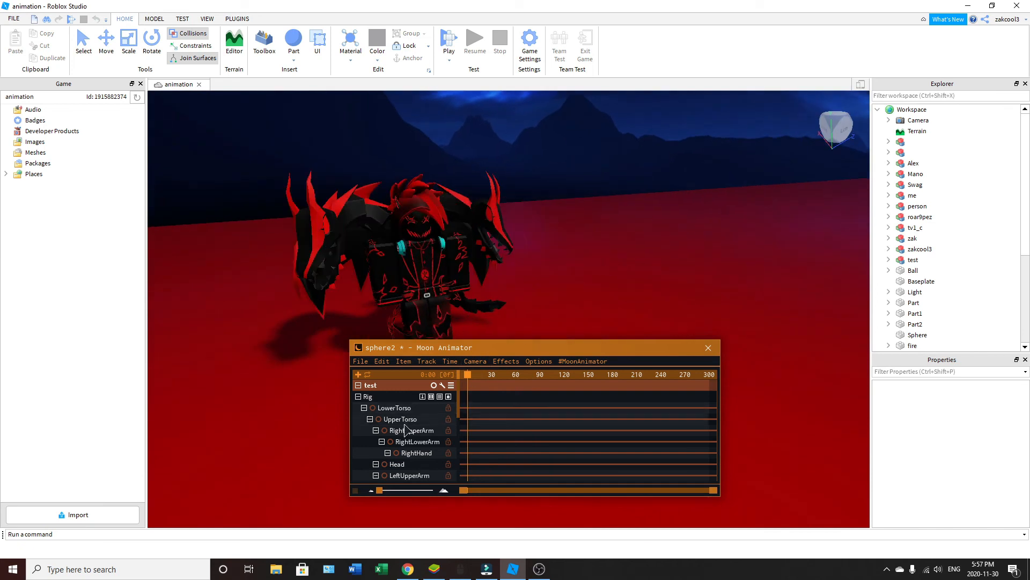
pyautogui.click(412, 429)
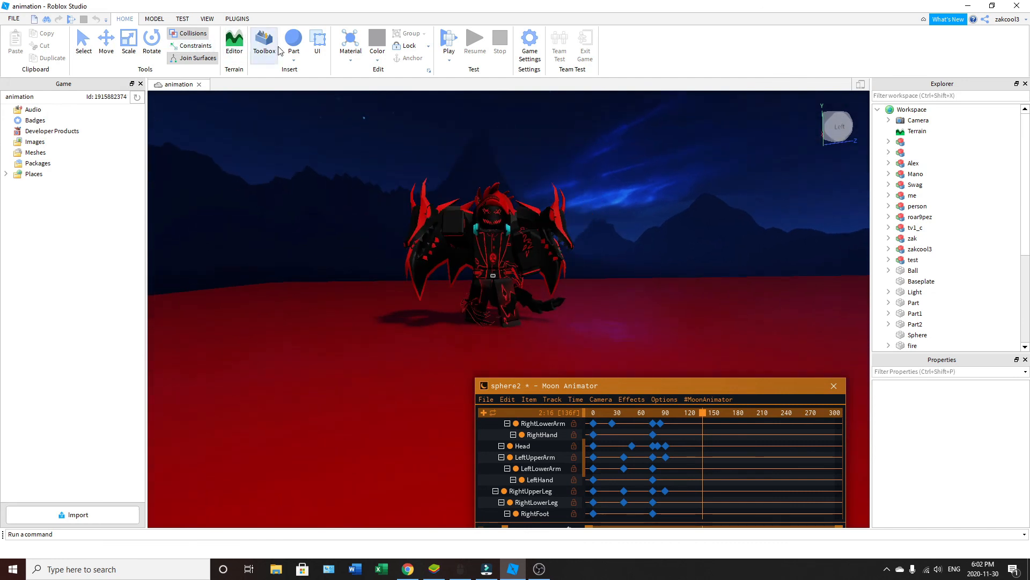
# - Check the Part shape list and rewind the sphere2 timeline to frame 0
pyautogui.click(293, 60)
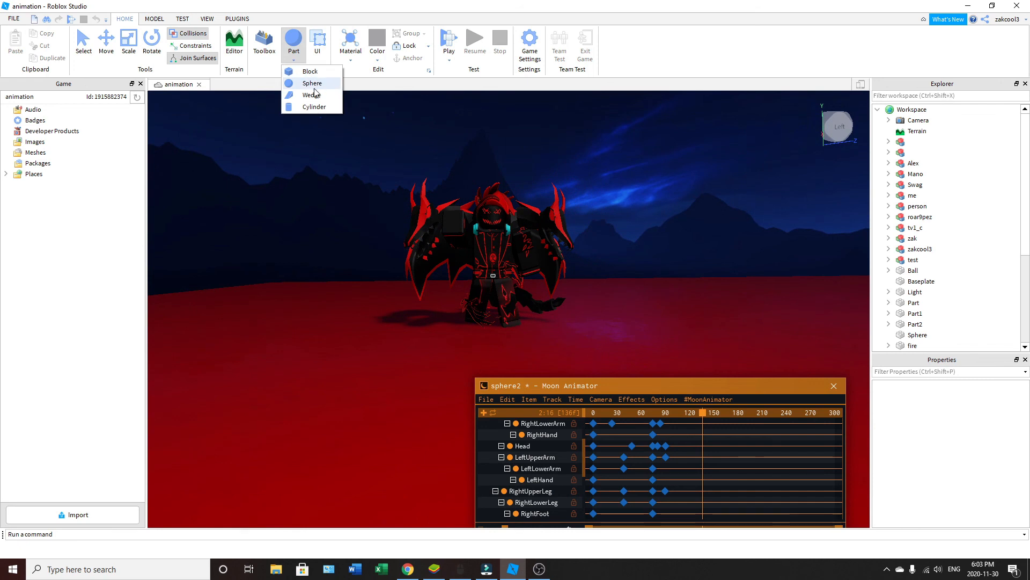
pyautogui.moveTo(610, 181)
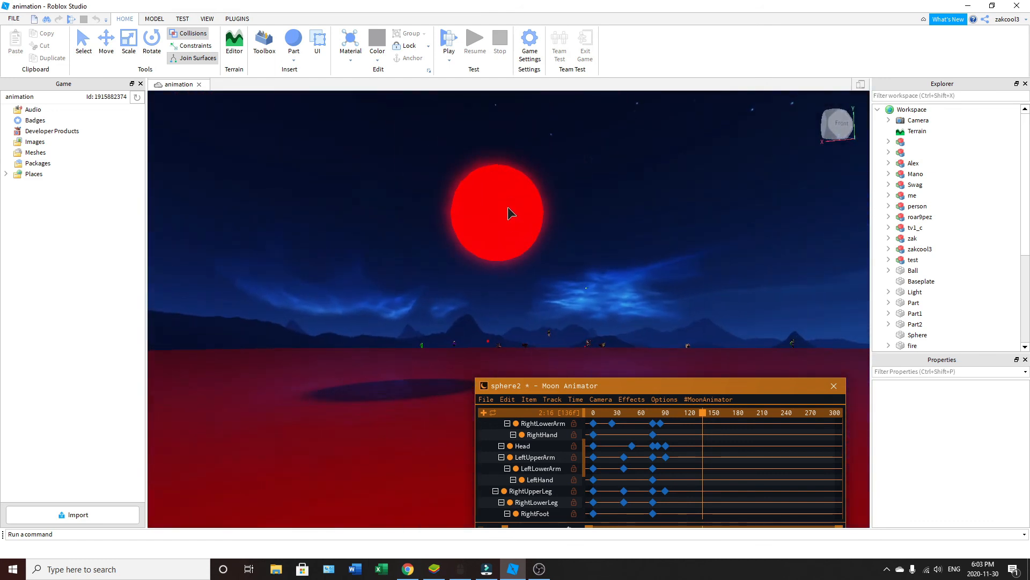
pyautogui.click(293, 46)
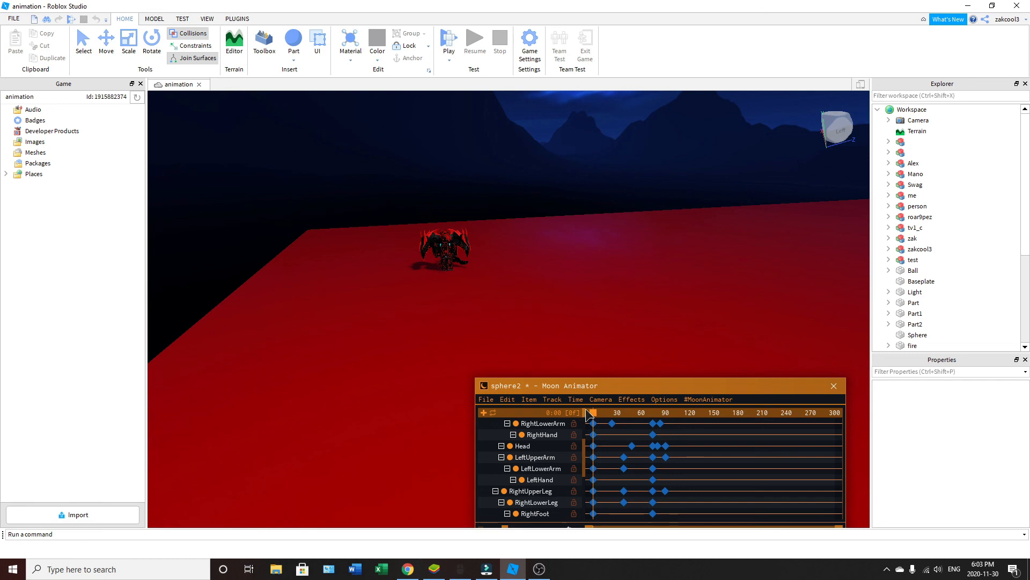
# - Insert a new plain sphere part on the ground beside the posed avatar
pyautogui.click(486, 399)
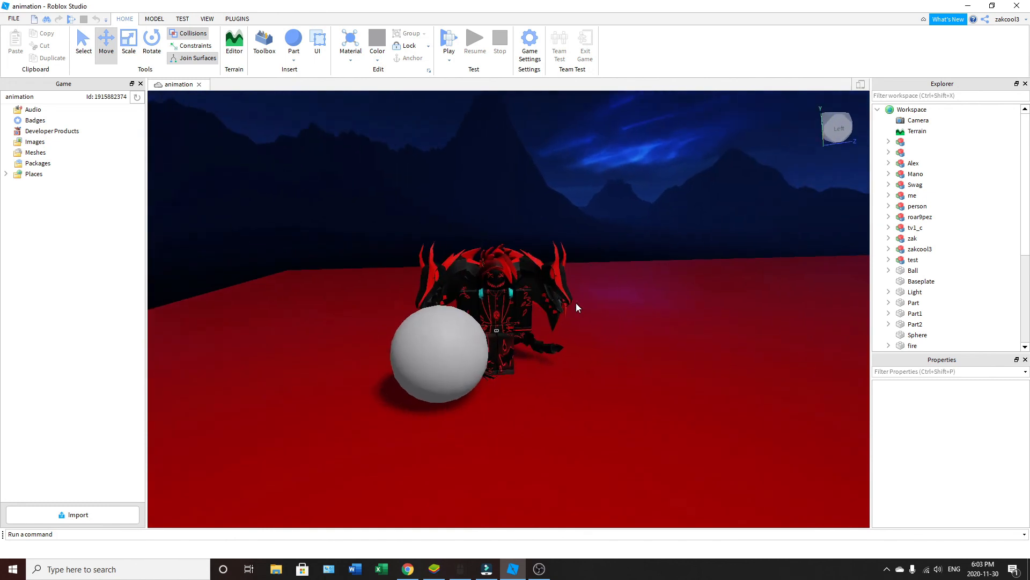
pyautogui.moveTo(619, 312)
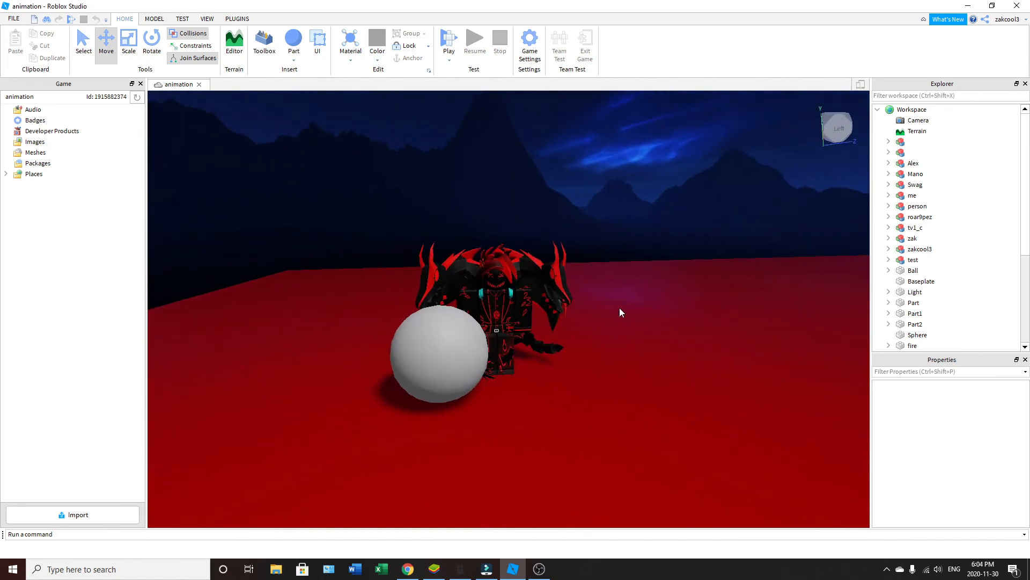
pyautogui.moveTo(677, 277)
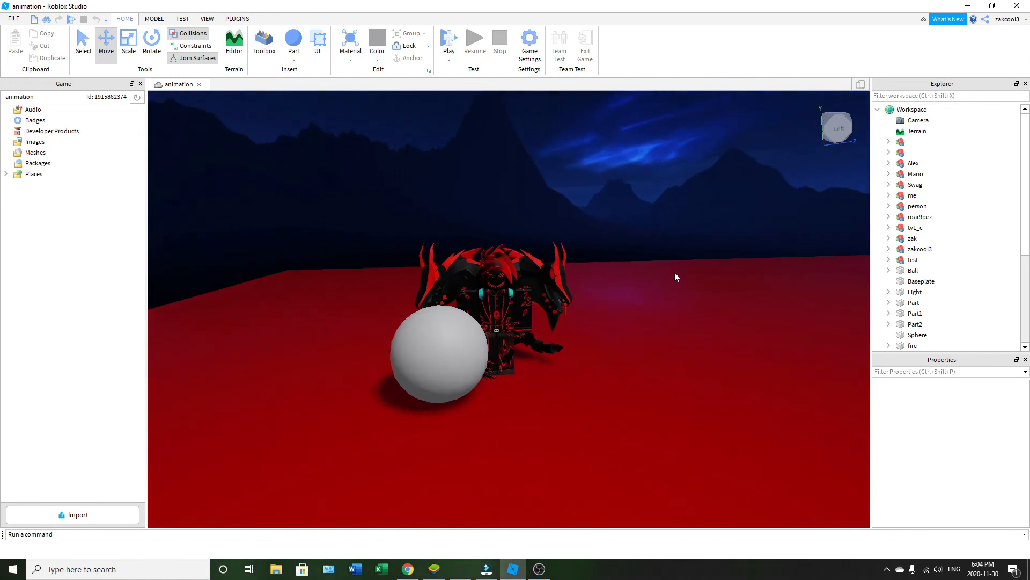